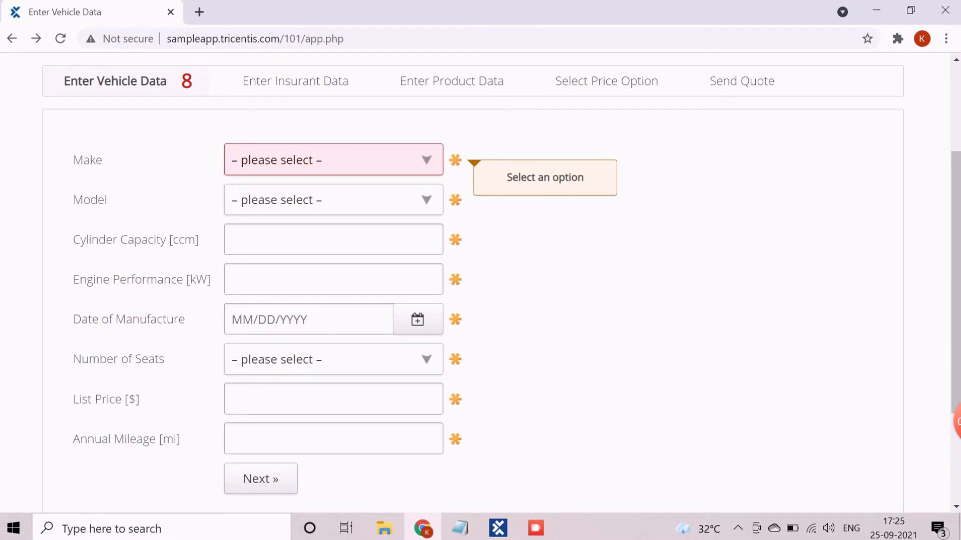
Step: Start an application scan from the SampleApp module folder via Scan > Application
left_click(496, 529)
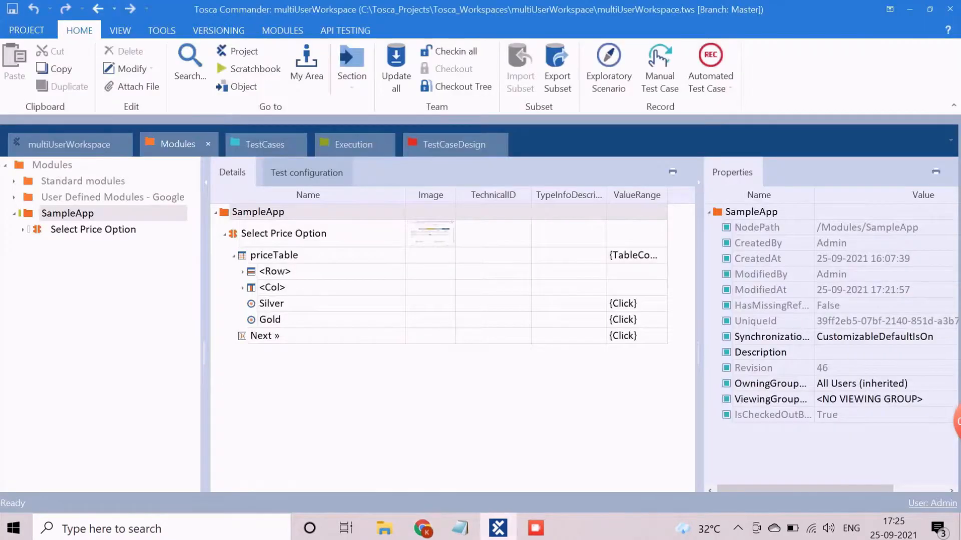
right_click(67, 212)
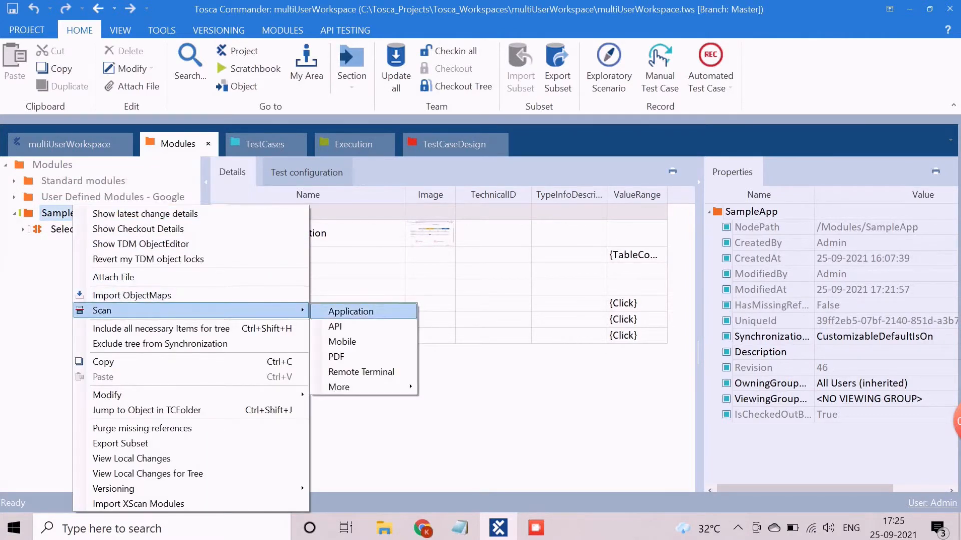
left_click(350, 312)
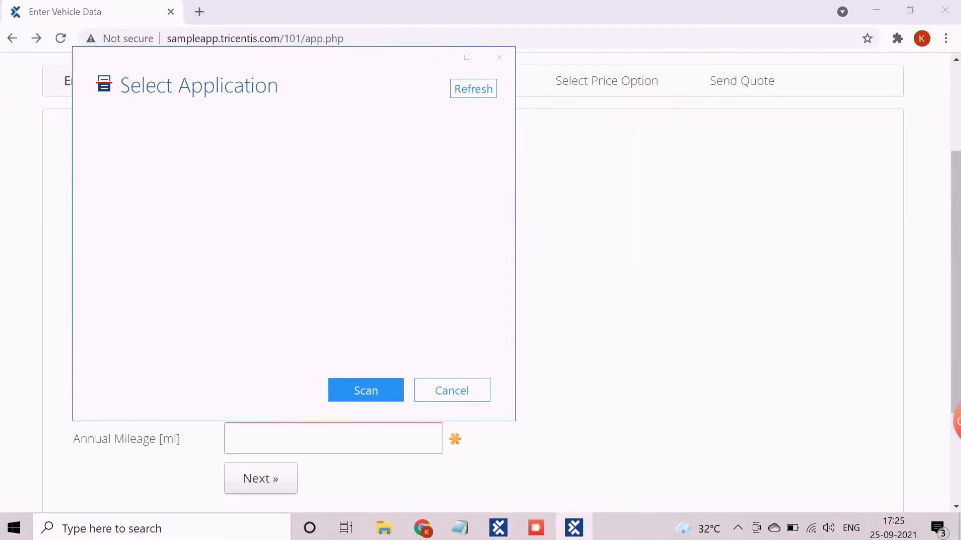
Step: Scan the Chrome Enter Vehicle Data page and select its eight fields from Make to Annual Mileage
left_click(365, 391)
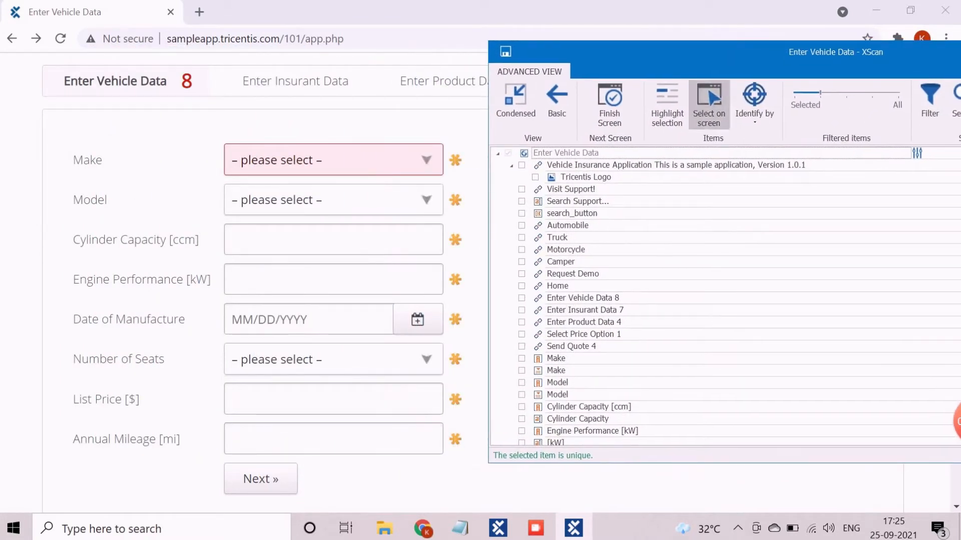
left_click(708, 101)
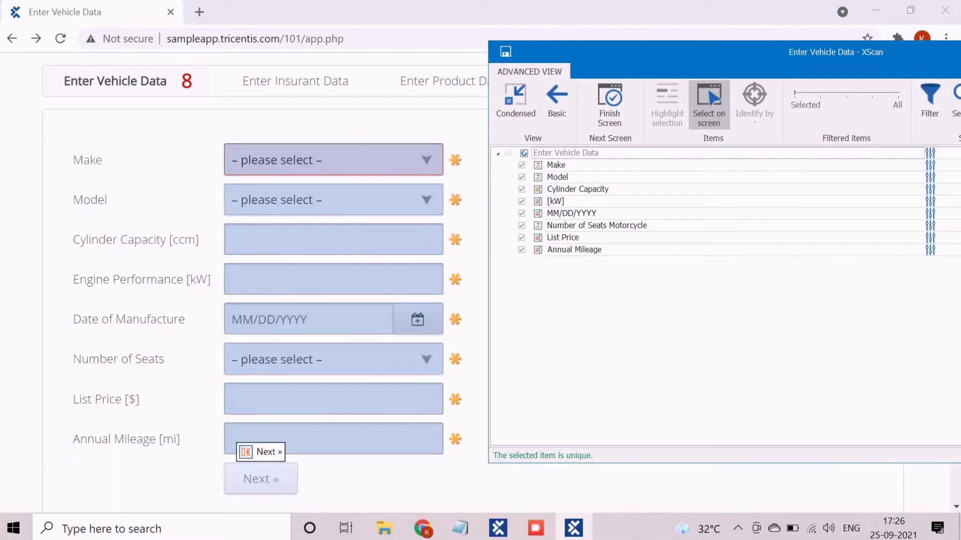
Step: Add the Next » button, review identifying properties and finish the Enter Vehicle Data module
left_click(260, 478)
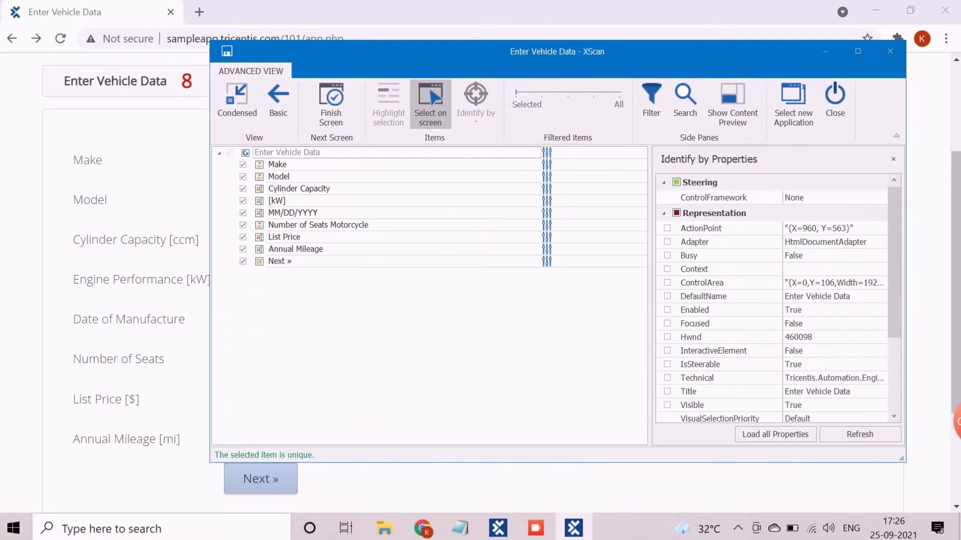
left_click(293, 212)
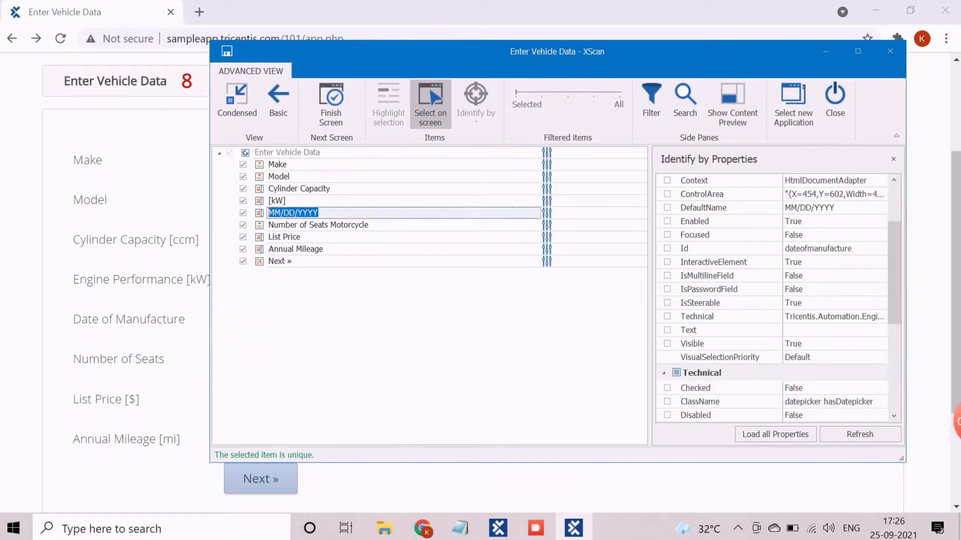
scroll("down", 3)
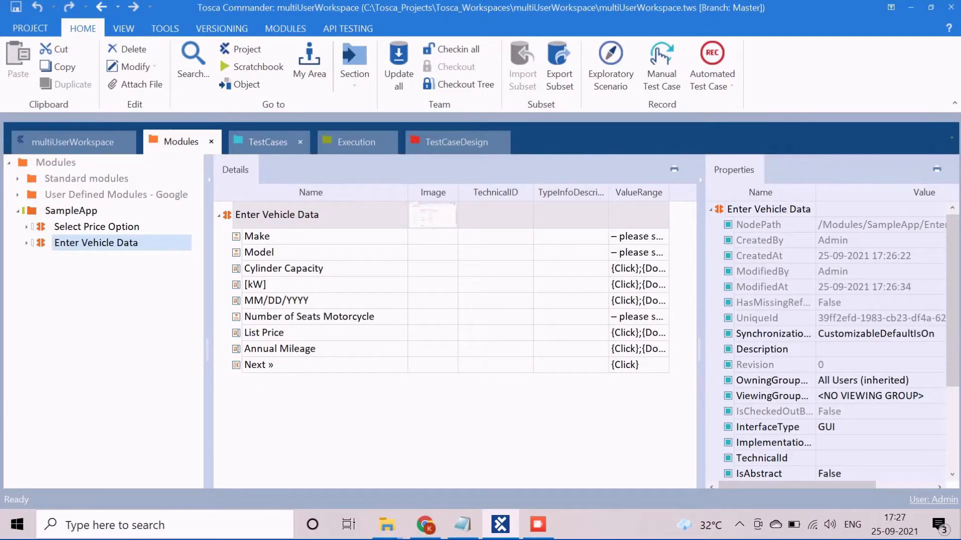
Step: Create test case 02-test under SampleApp and pick up the Enter Vehicle Data module
left_click(268, 142)
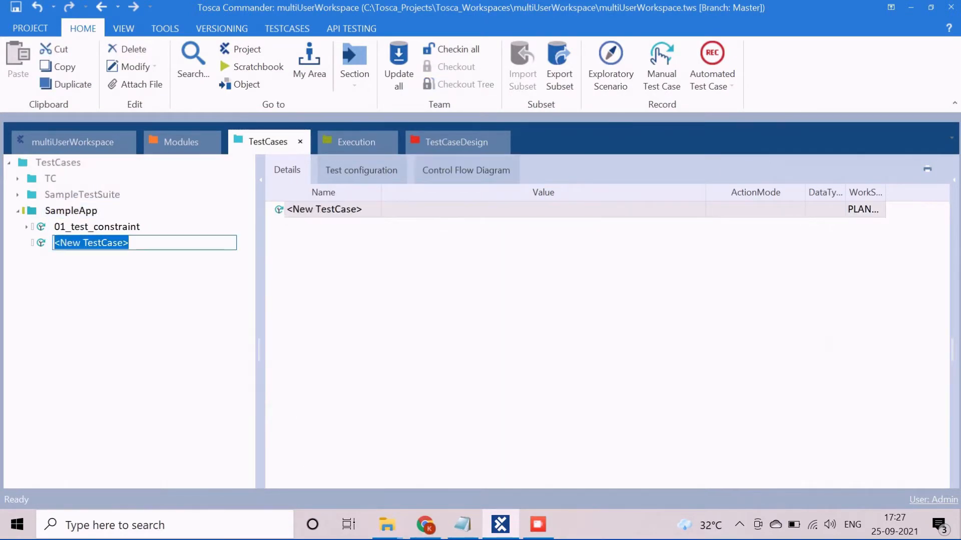
type("02-test")
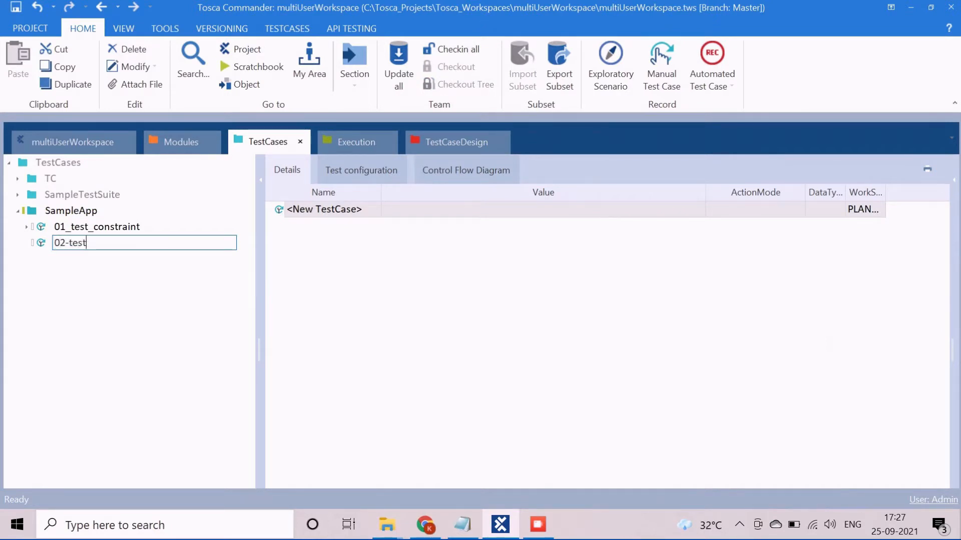
key("Return")
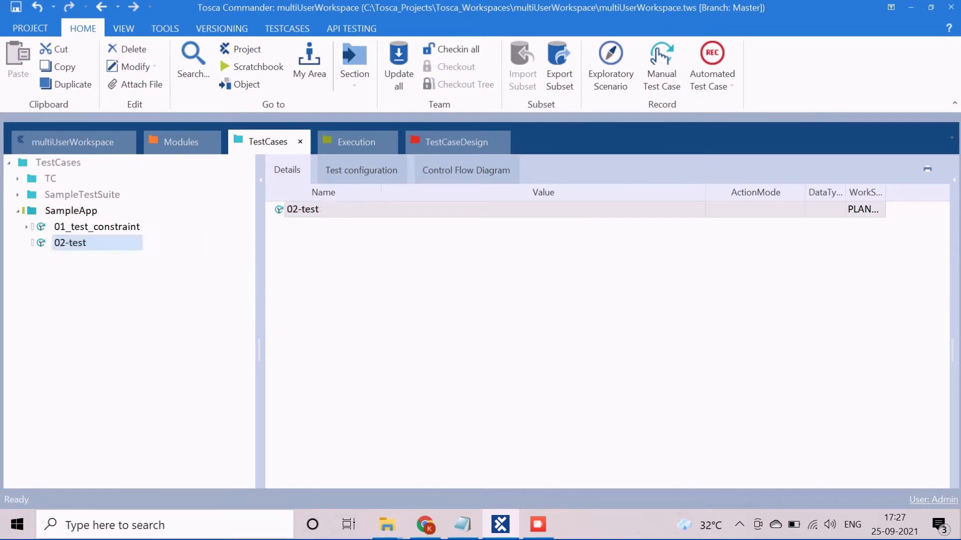
left_click(181, 142)
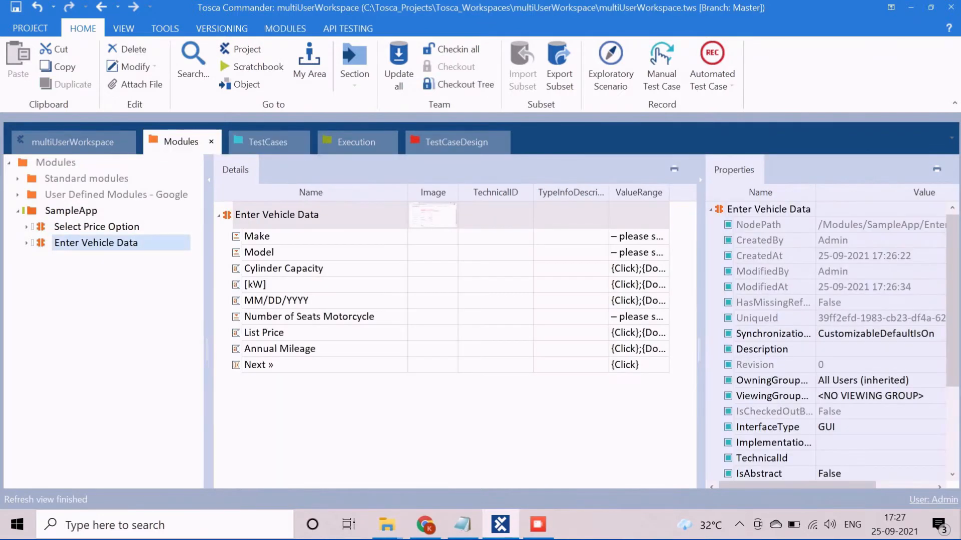
left_click(269, 141)
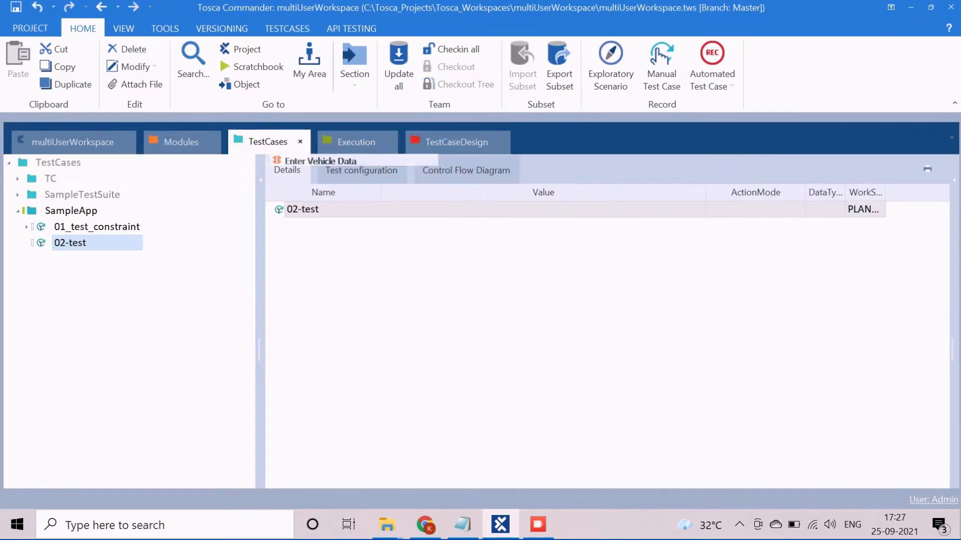
Step: Add Enter Vehicle Data to 02-test with Make as Input value Audi
left_click(32, 243)
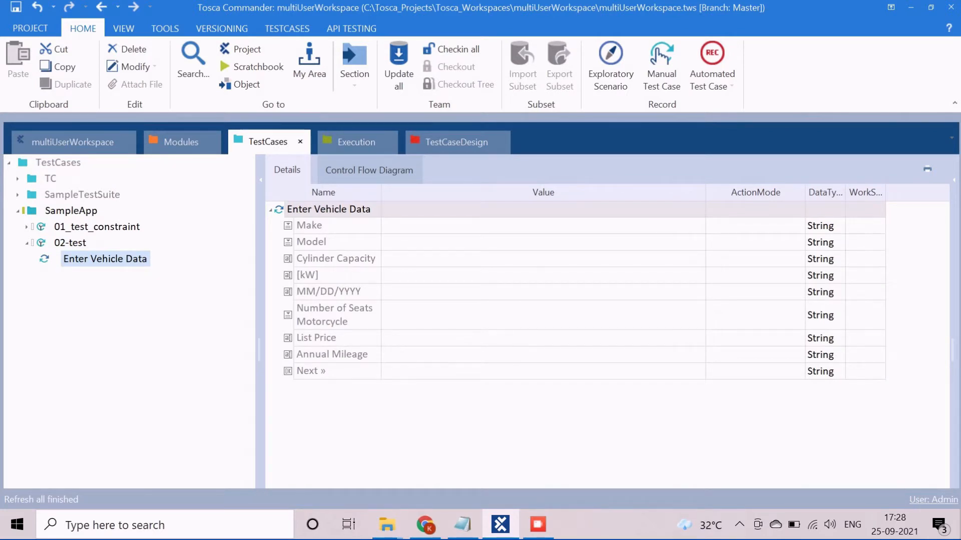
left_click(329, 209)
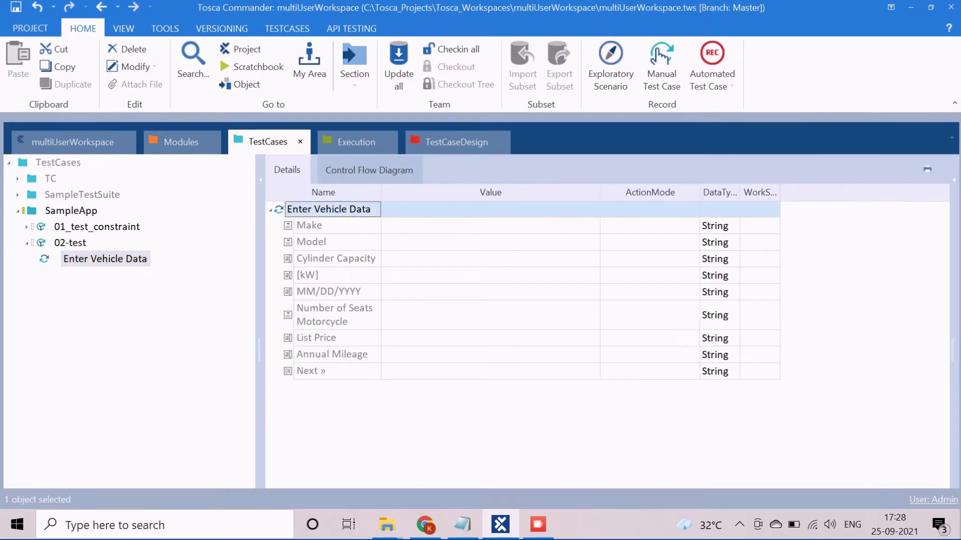
left_click(424, 525)
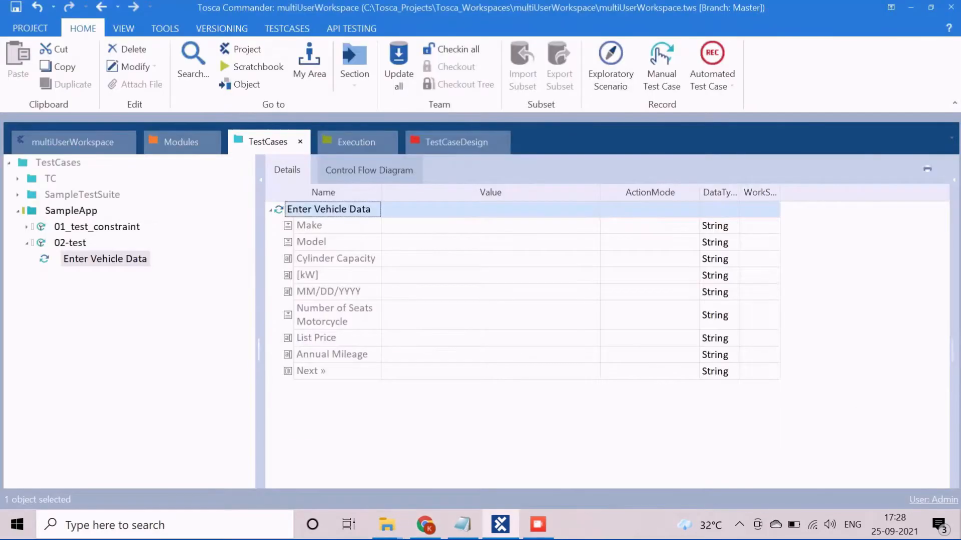
left_click(481, 225)
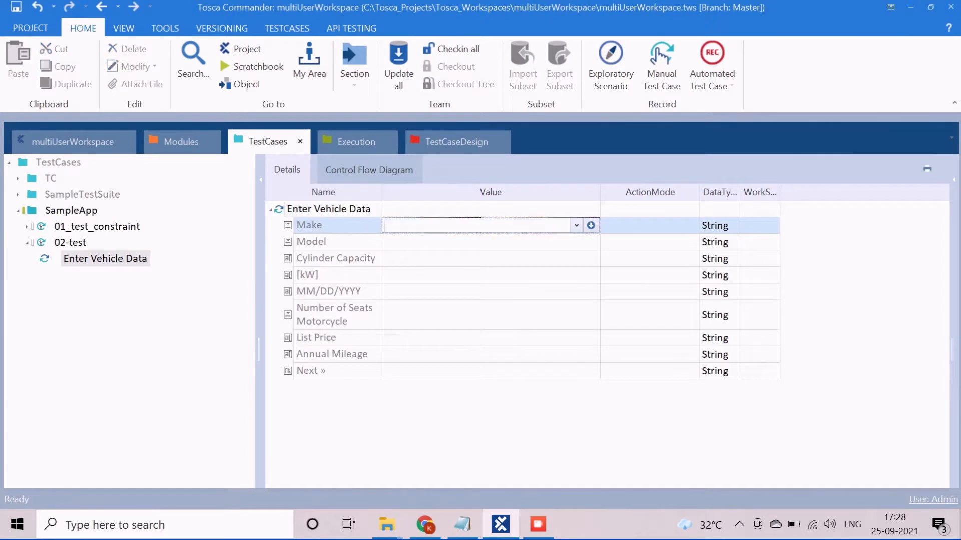
left_click(574, 225)
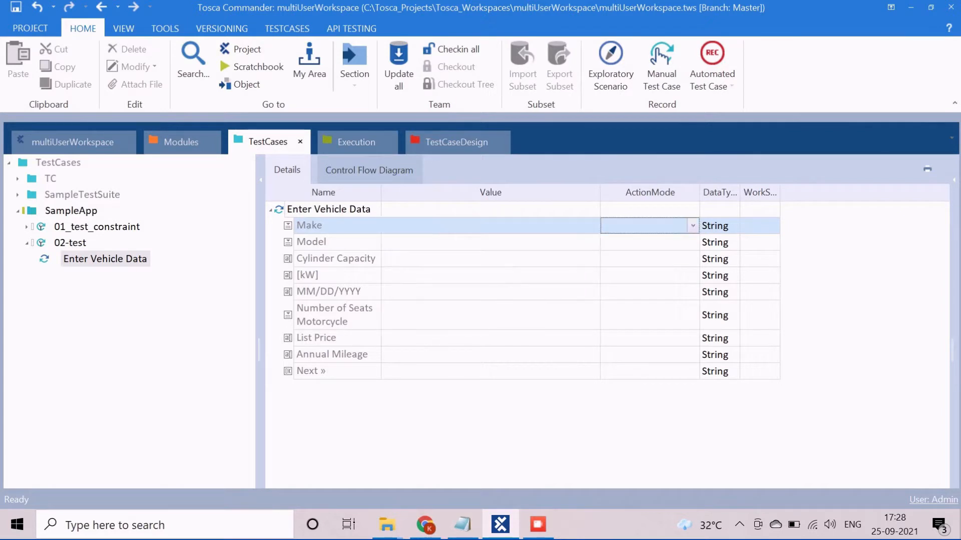
left_click(692, 225)
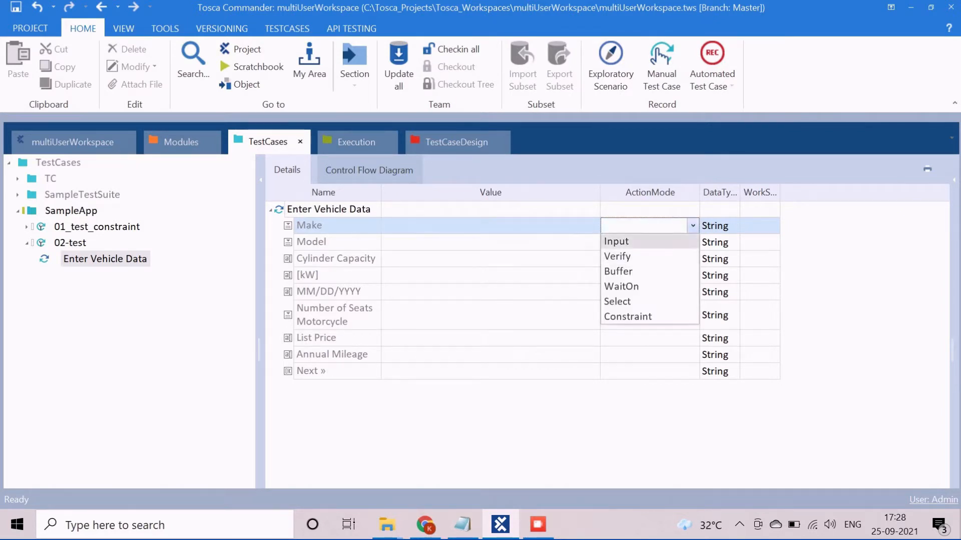
left_click(615, 241)
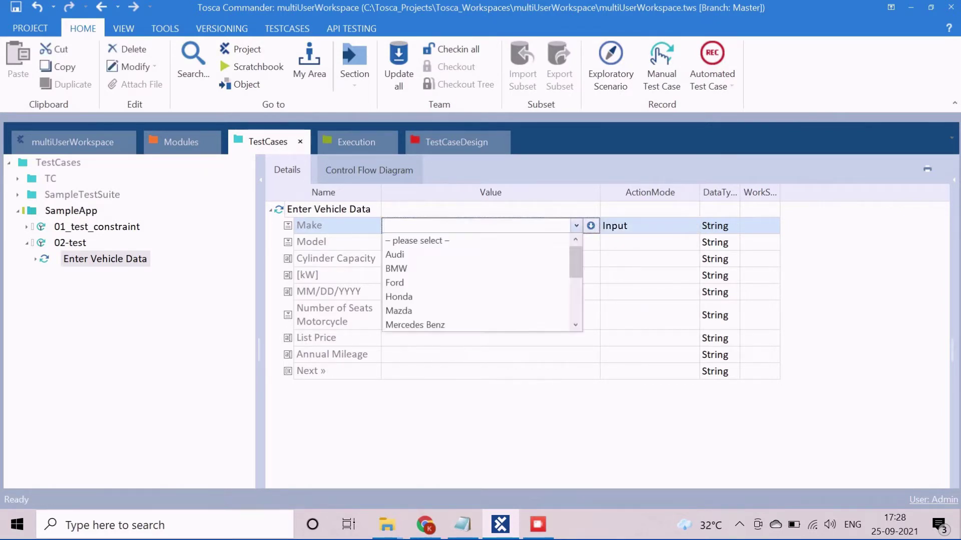
left_click(394, 254)
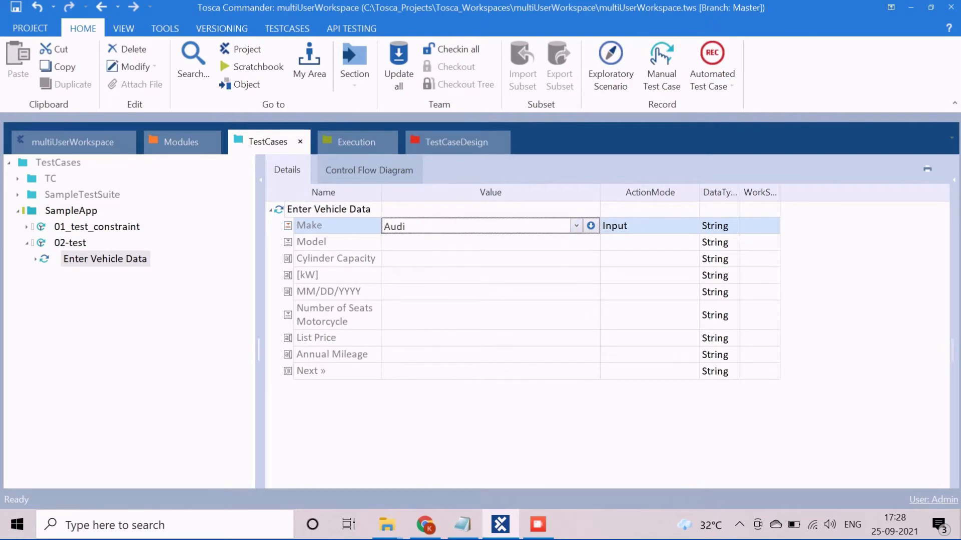
Step: Set Model to Scooter and enter 1000 for capacity and kW
left_click(574, 242)
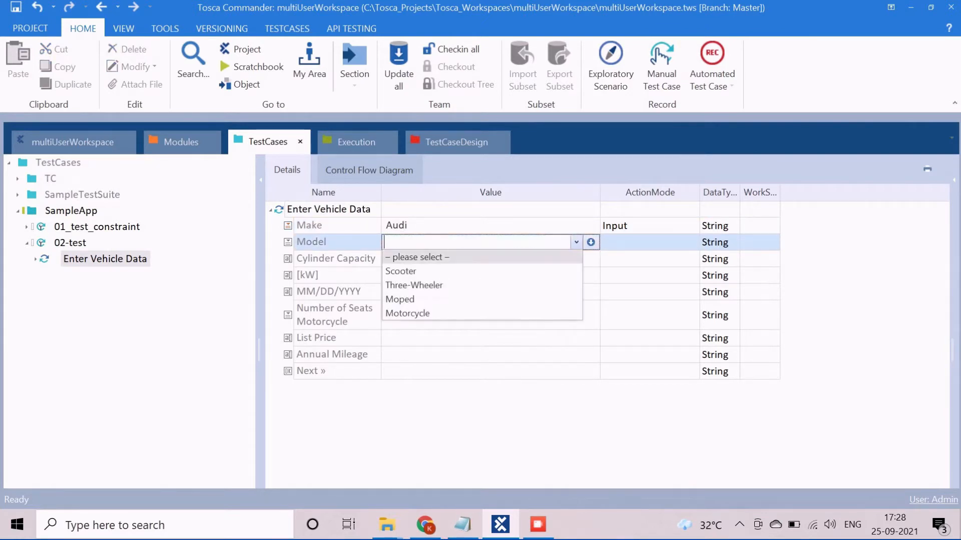
left_click(400, 272)
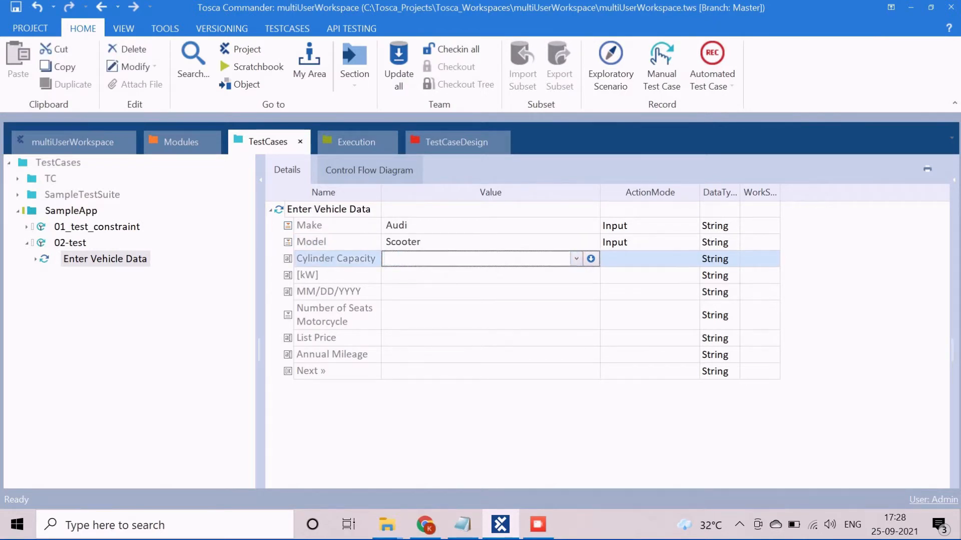
type("100")
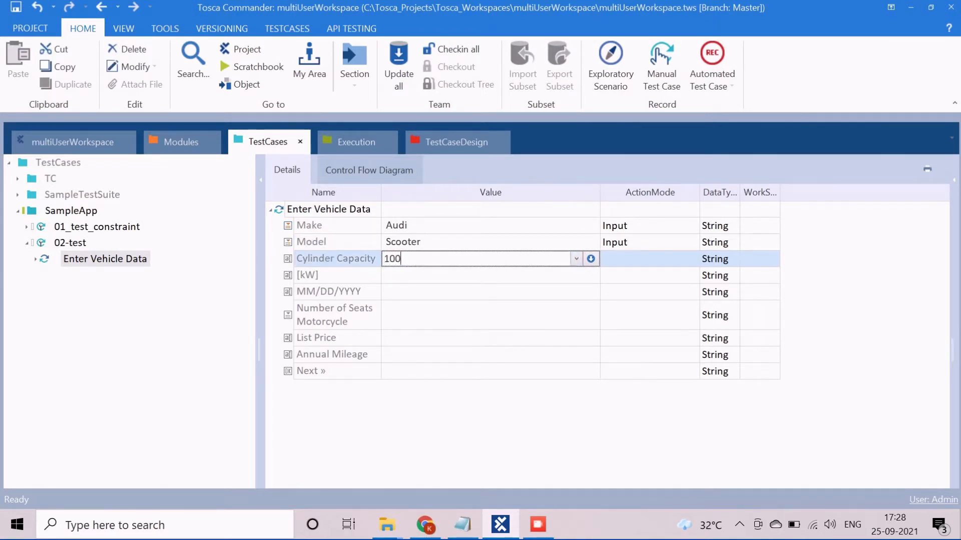
type("0")
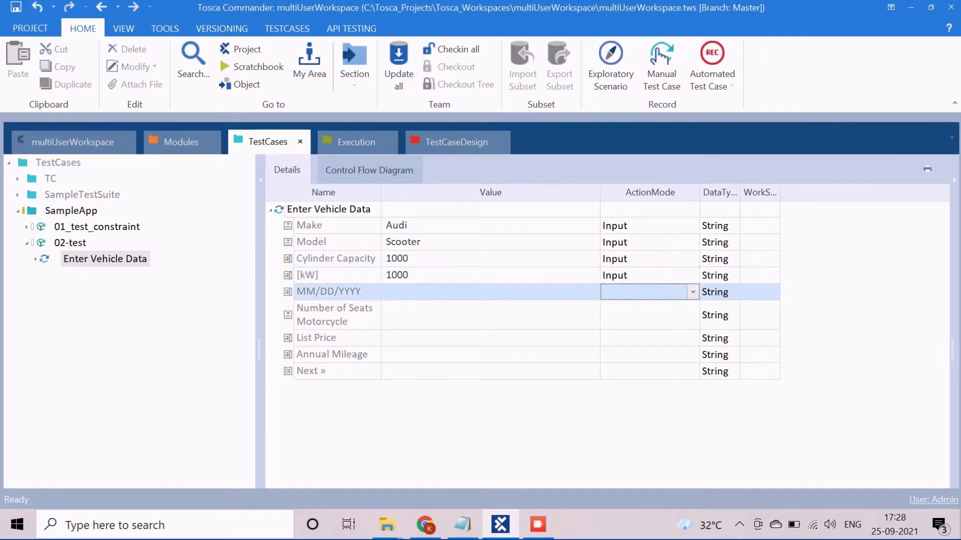
Step: Enter manufacture date 01/01/2000, 2 seats, list price 10000 and annual mileage 1000
left_click(489, 291)
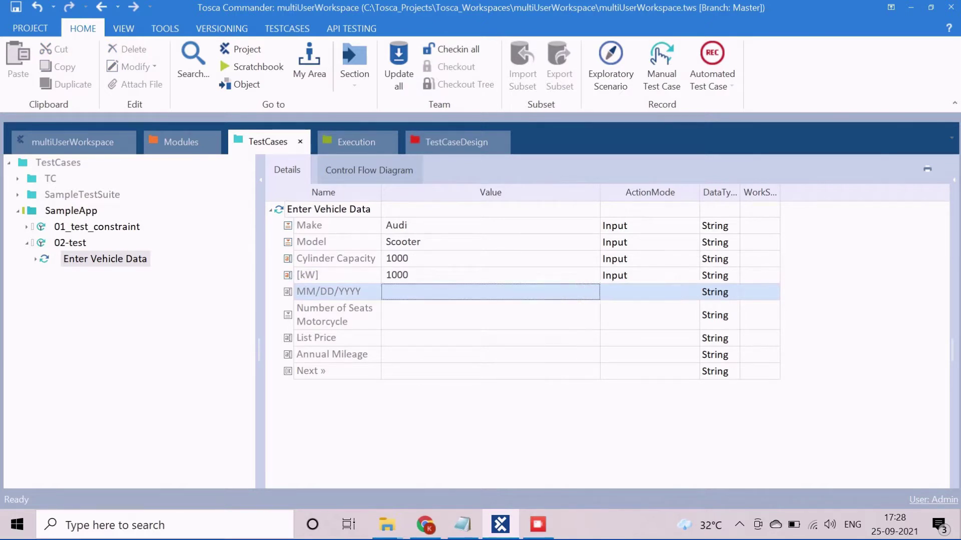
left_click(490, 291)
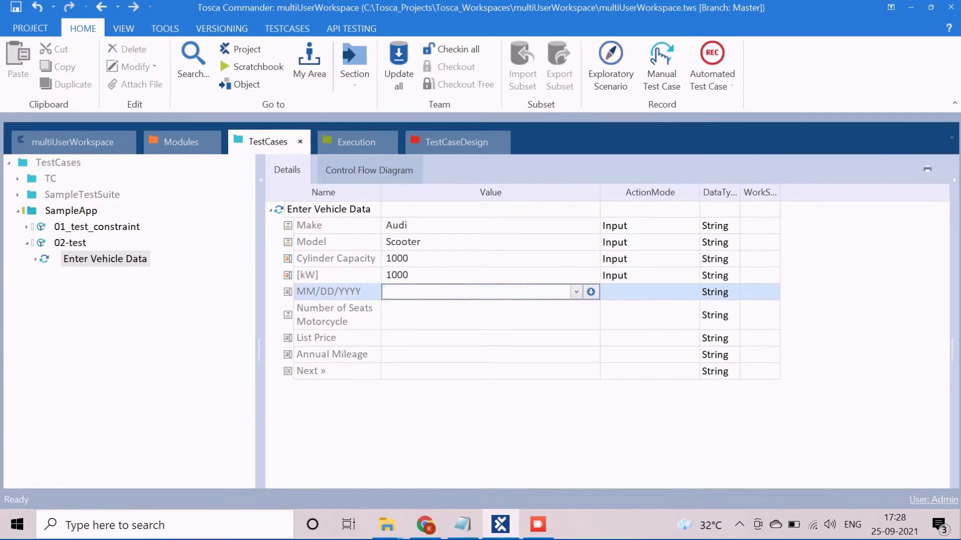
type("01/01")
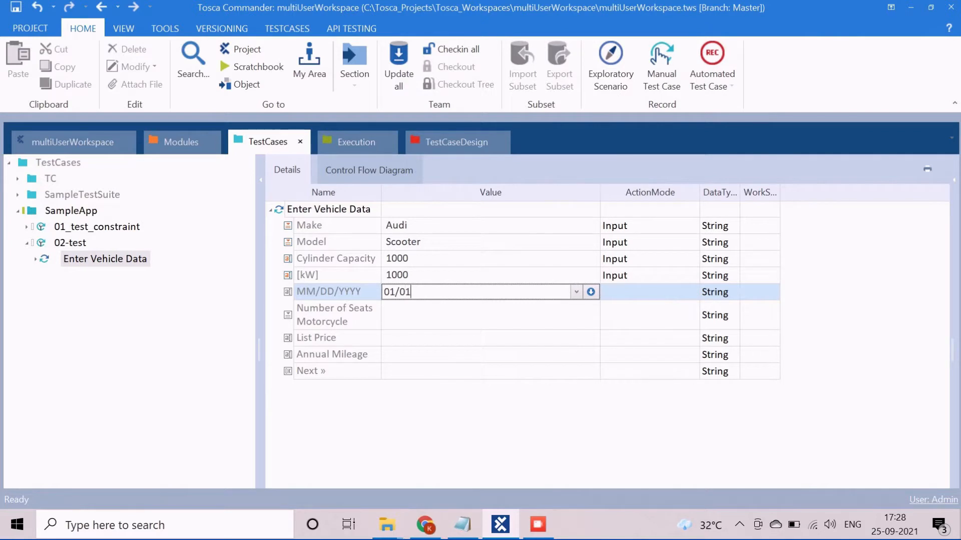
type("/2000")
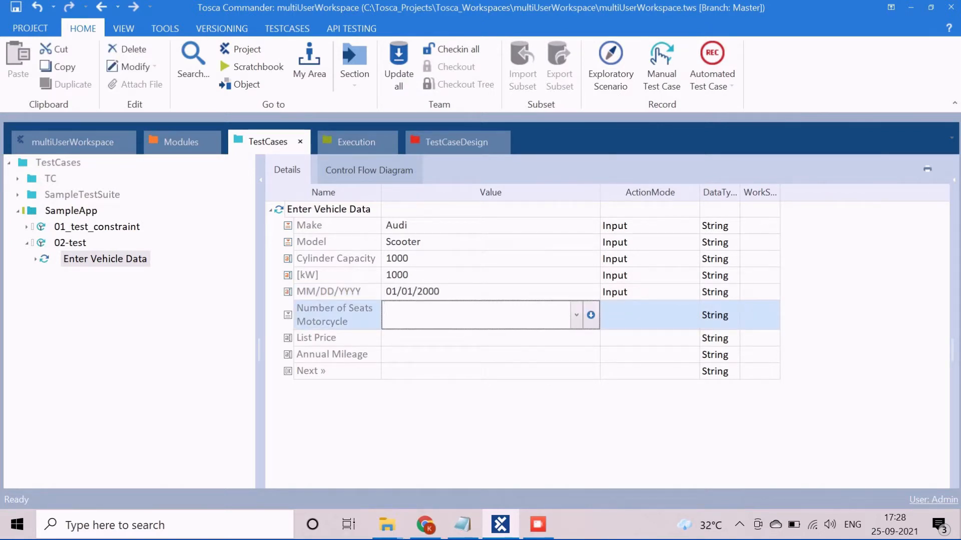
type("2")
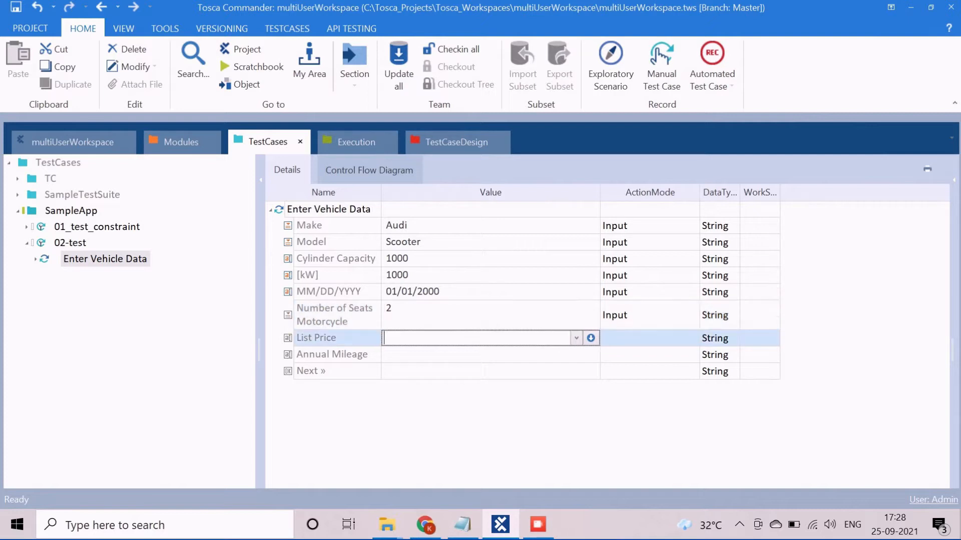
type("1000")
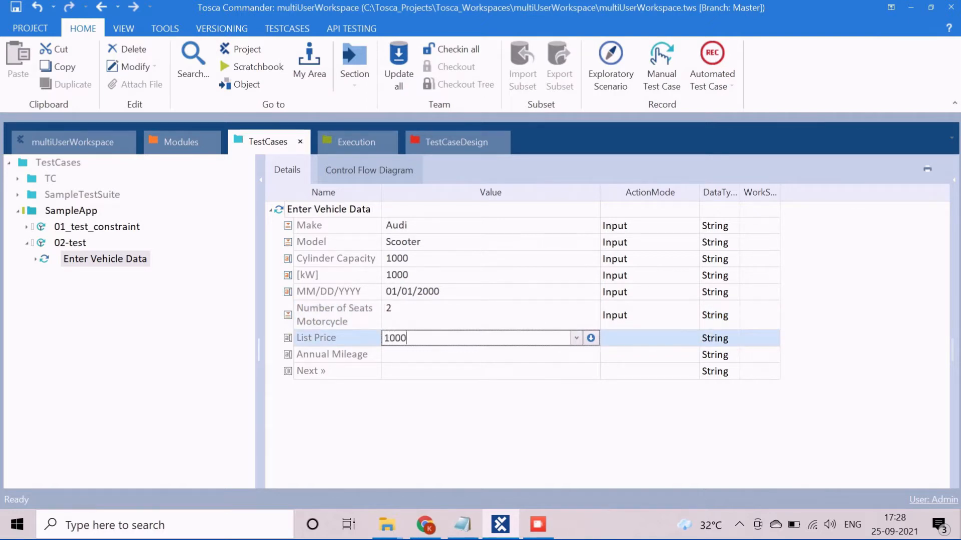
type("0")
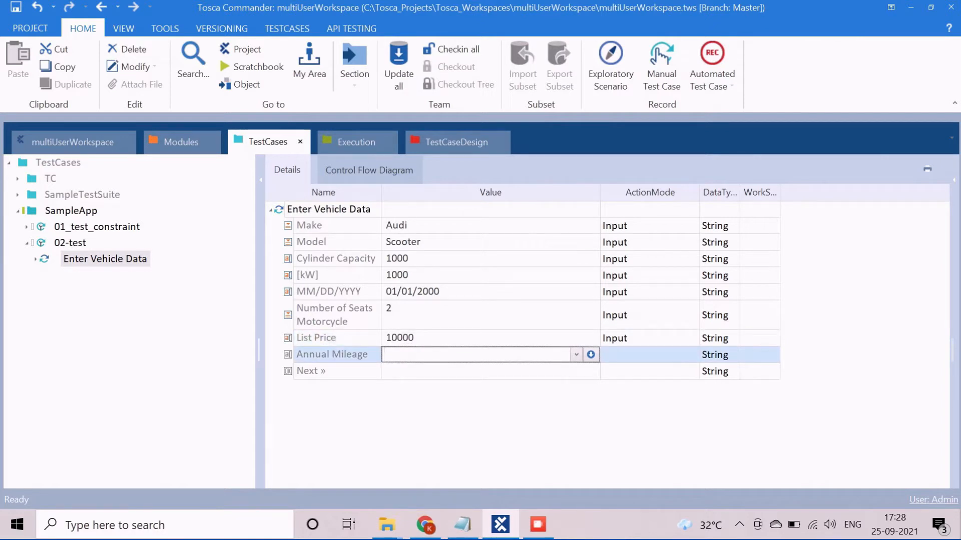
type("1000")
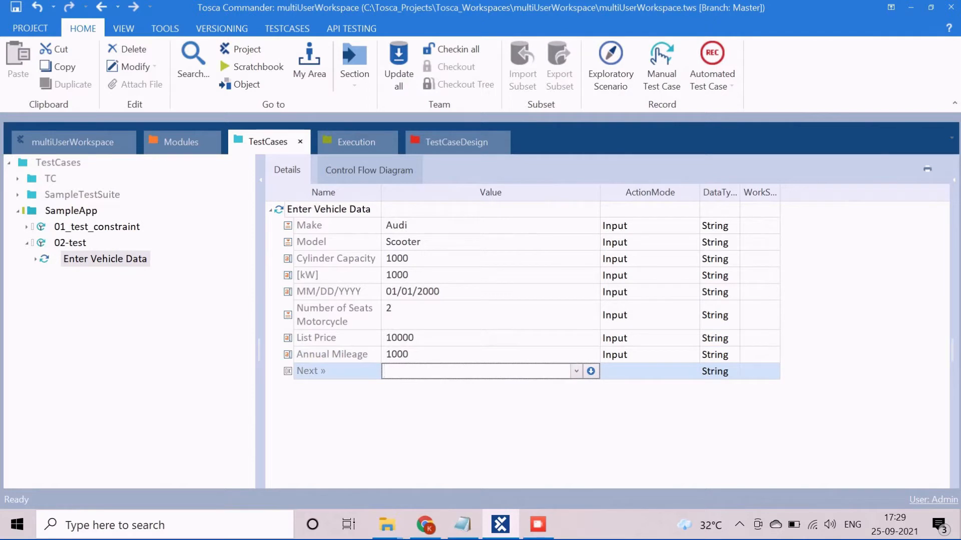
Step: Set Next » to click with value X and save the test case with Ctrl+S
type("{Click}")
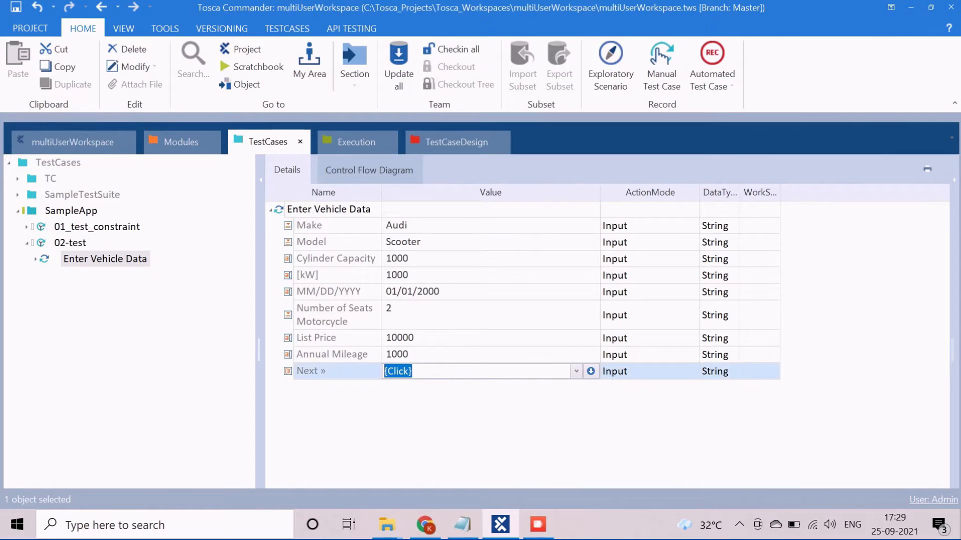
type("X")
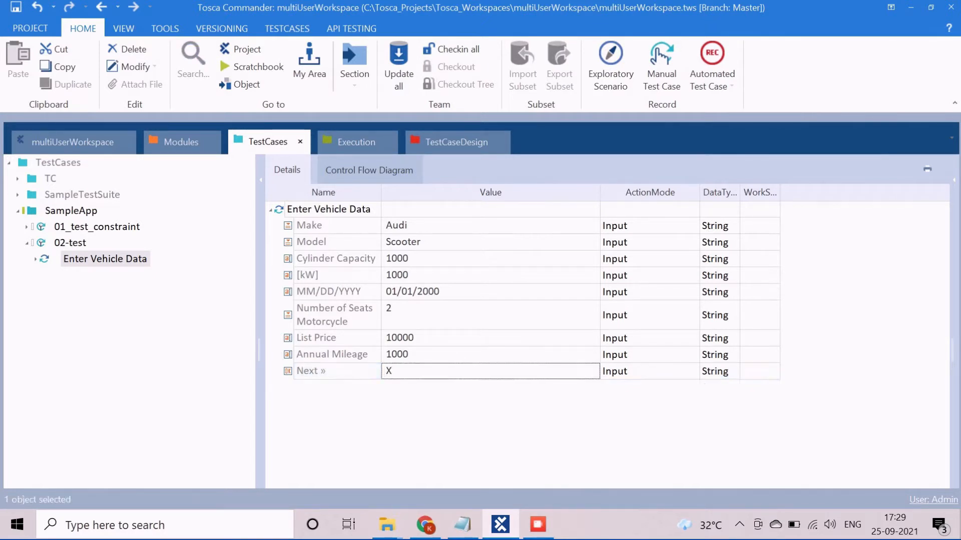
key("ctrl+s")
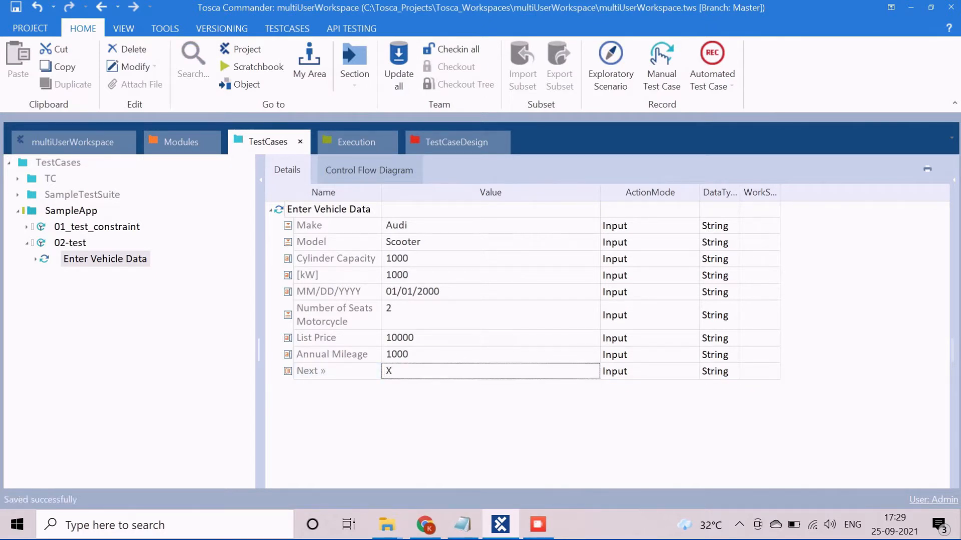
left_click(424, 526)
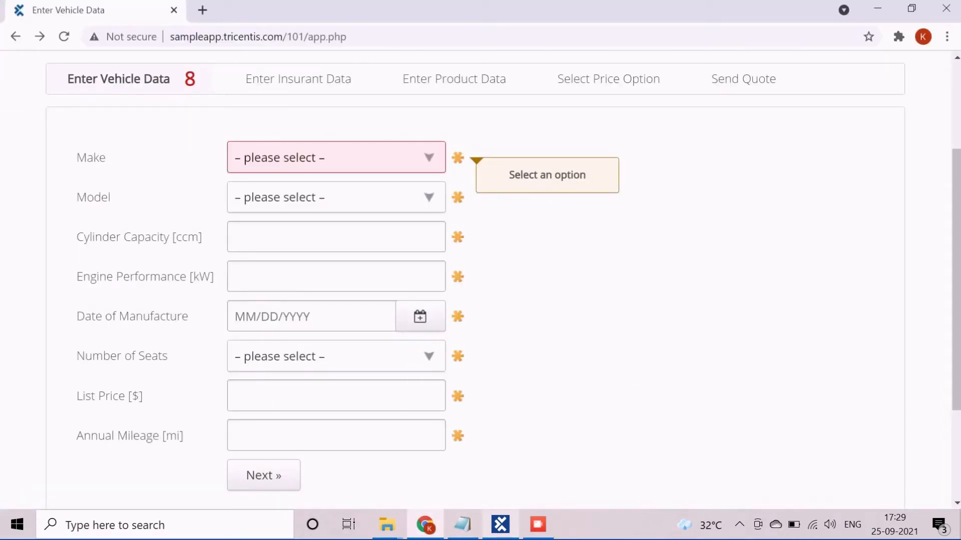
Step: Run 02-test in ScratchBook so the sample app advances to Enter Insurant Data
left_click(500, 526)
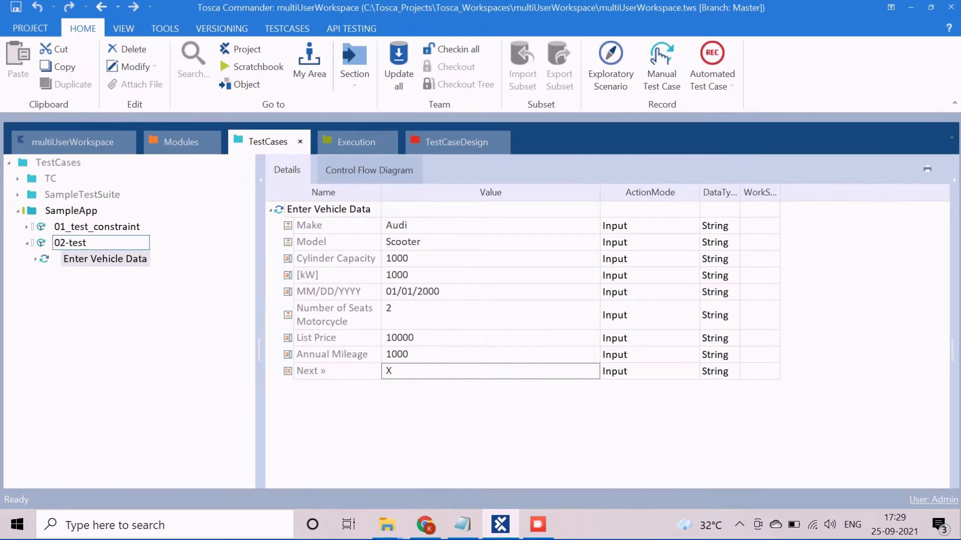
left_click(69, 242)
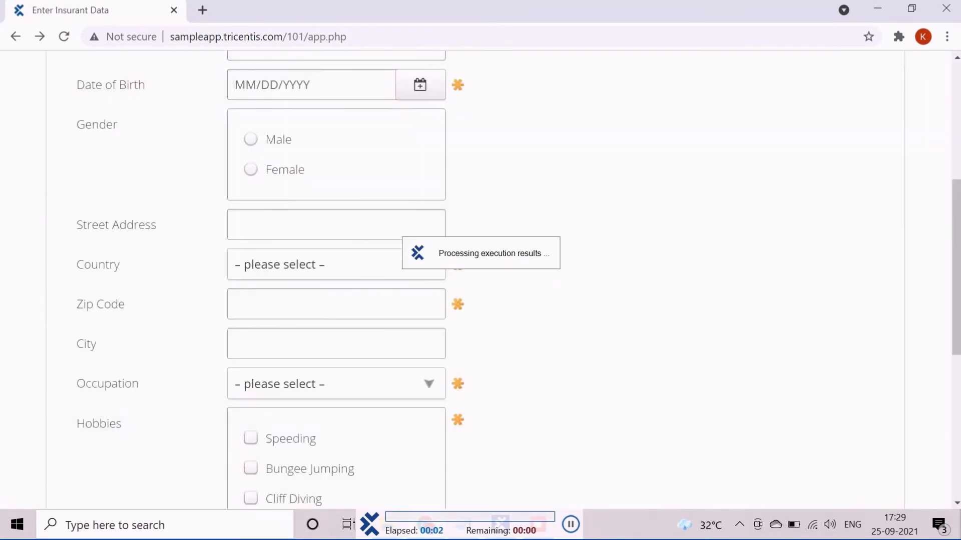
scroll("up", 3)
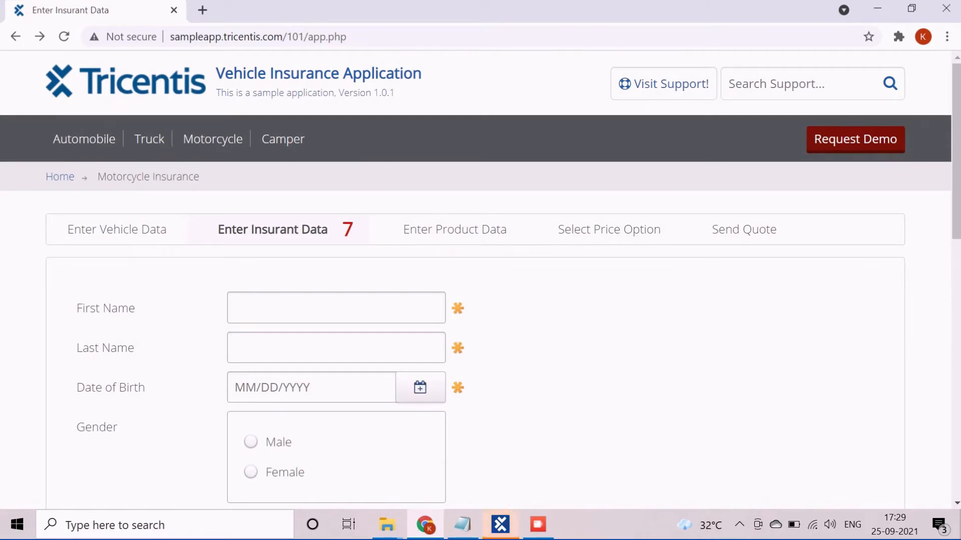
mouse_move(420, 387)
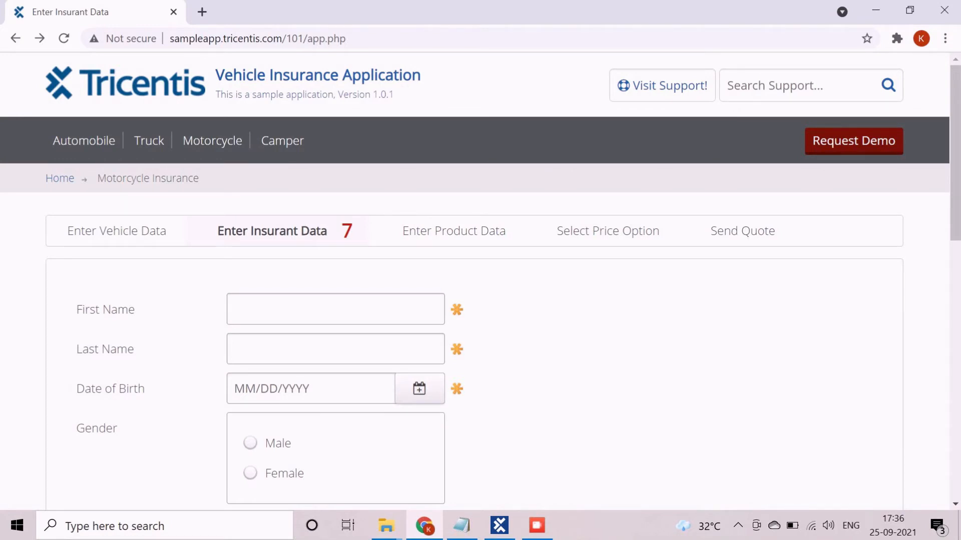
Step: Start a new application scan into the SampleApp modules folder
left_click(498, 526)
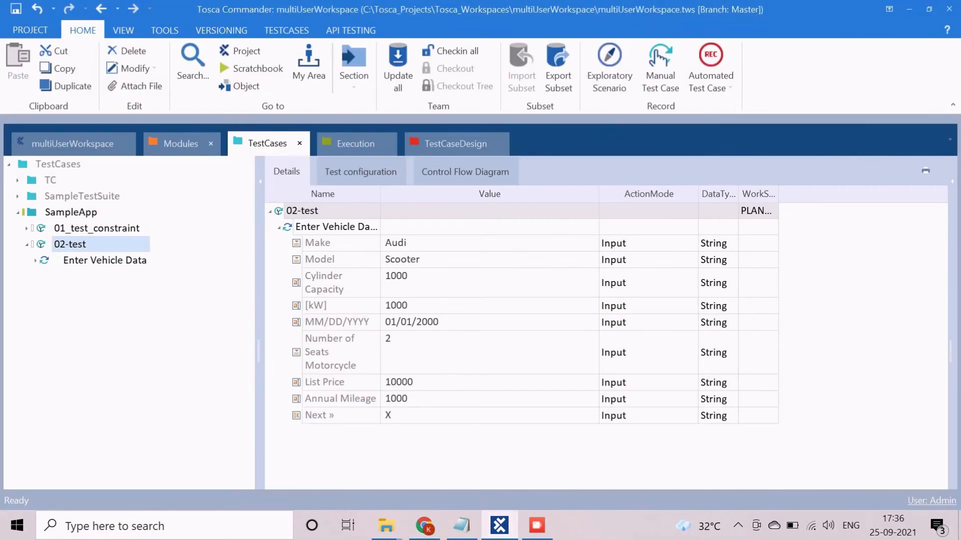
left_click(180, 143)
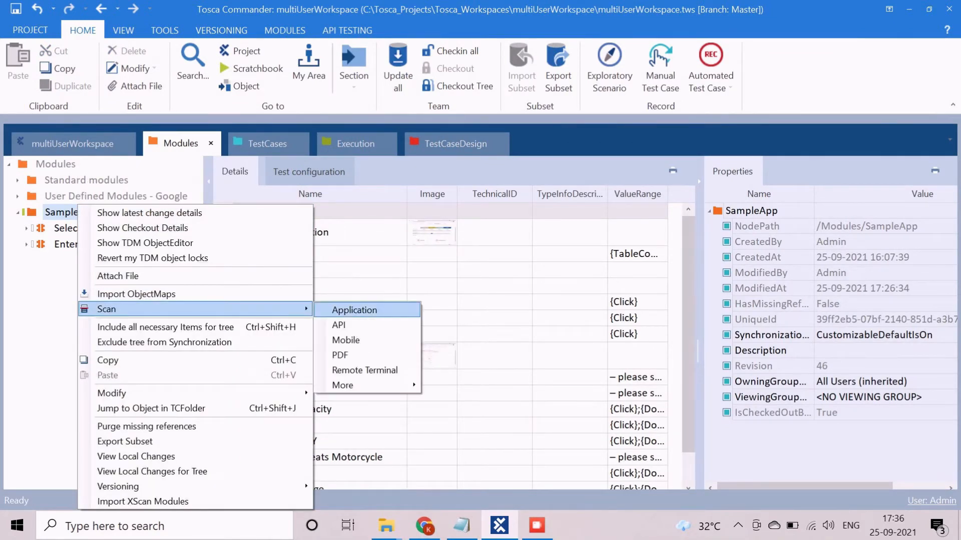
left_click(354, 310)
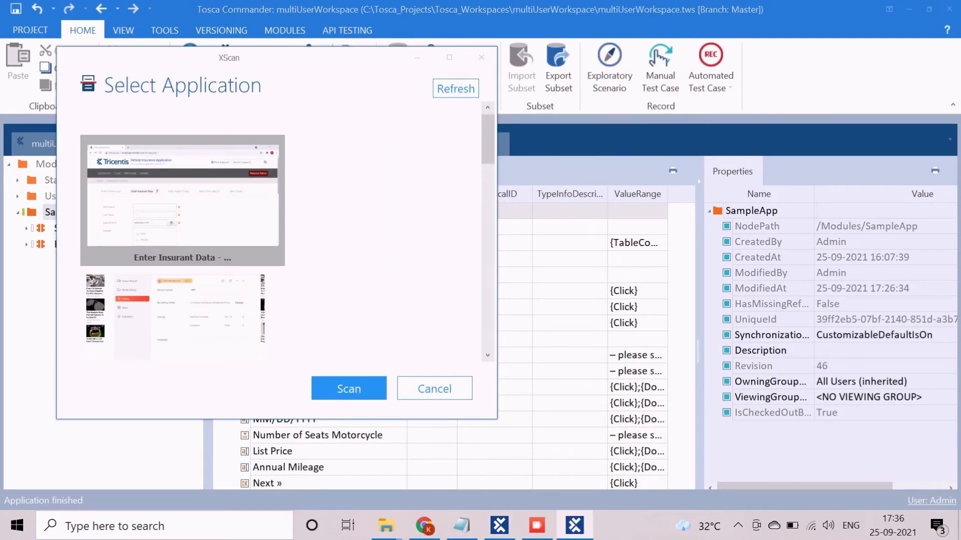
Step: Scan Enter Insurant Data, rename the header Branding, include First Name and save the module
left_click(348, 388)
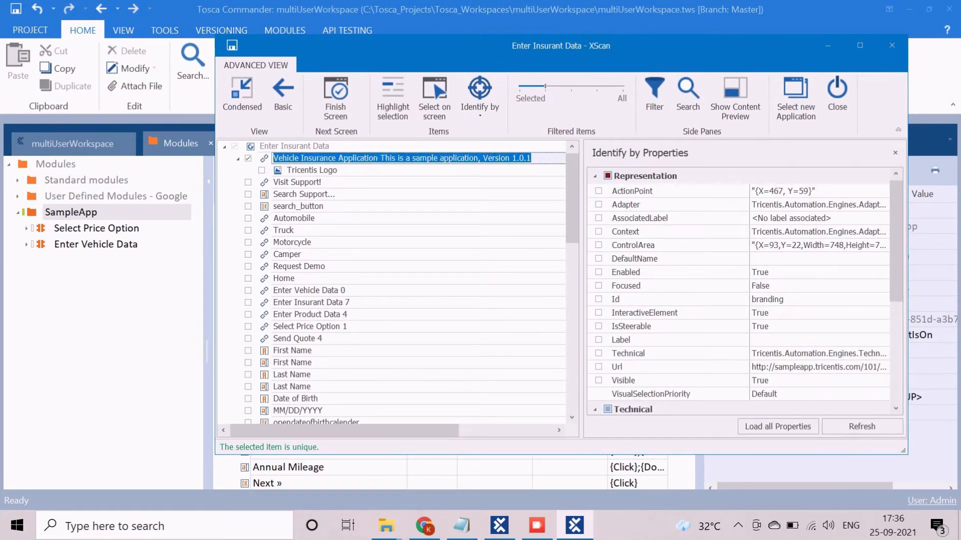
type("Br")
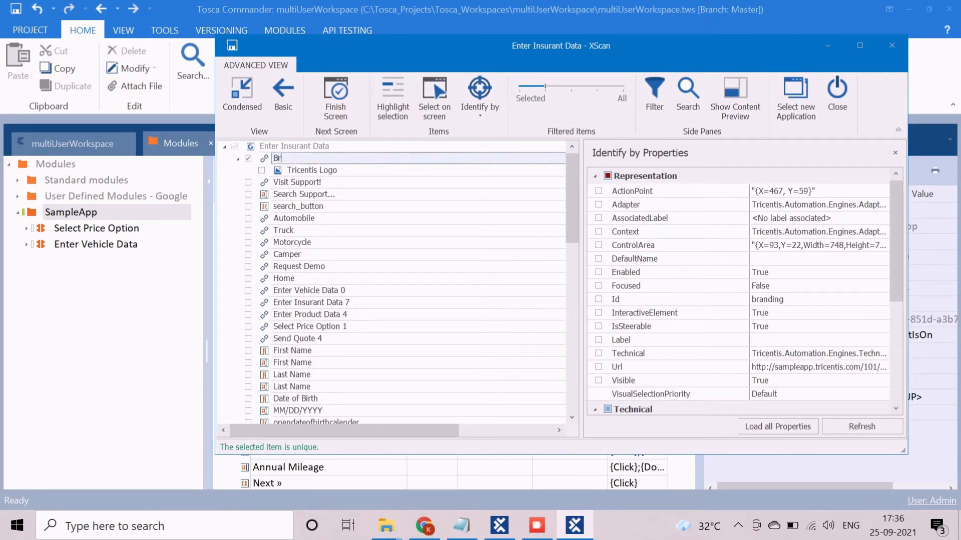
type("anding")
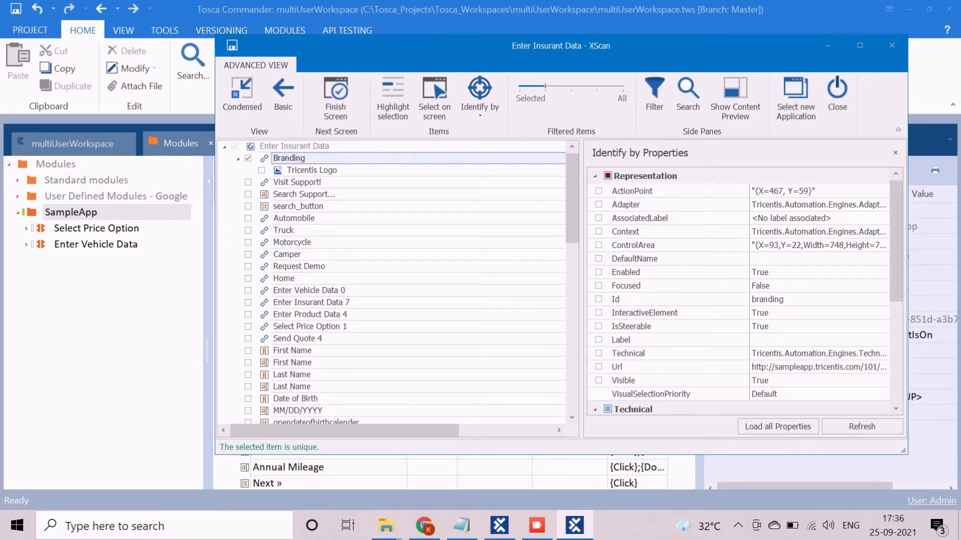
left_click(311, 170)
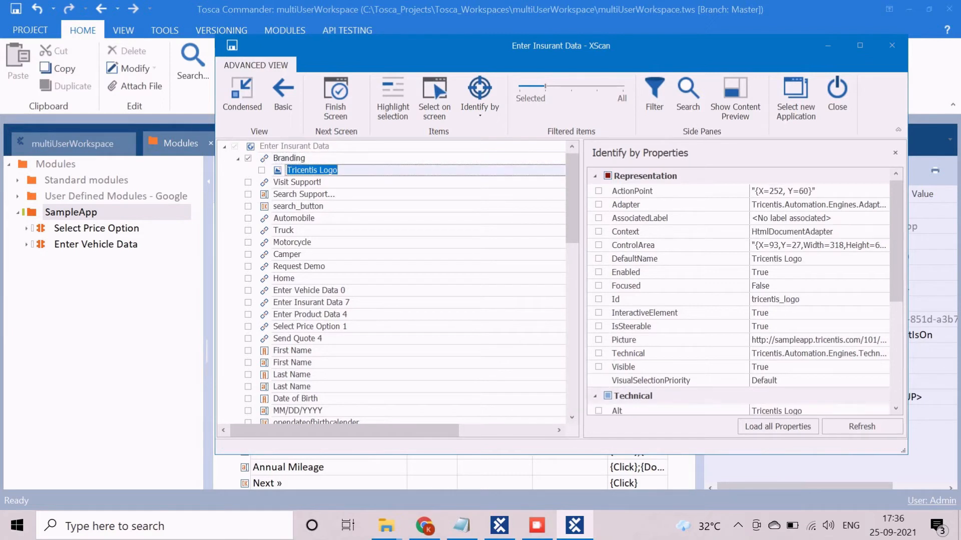
left_click(289, 158)
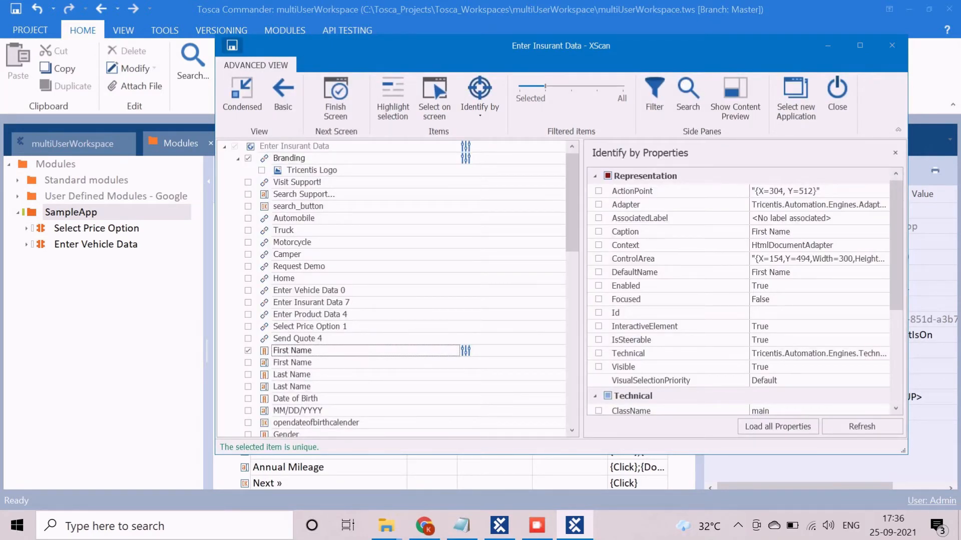
left_click(231, 45)
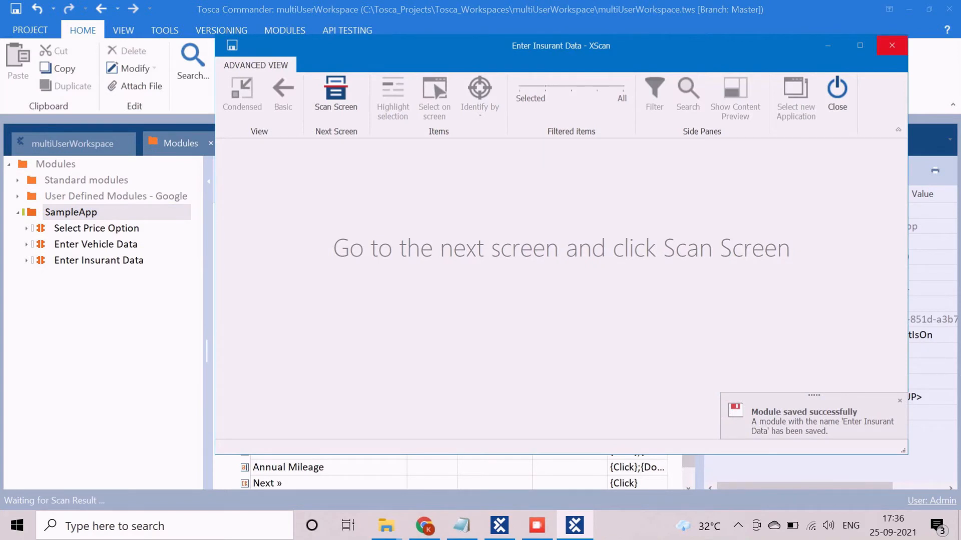
Step: Add the Enter Insurant Data module as a second step in the 02-test case
left_click(836, 95)
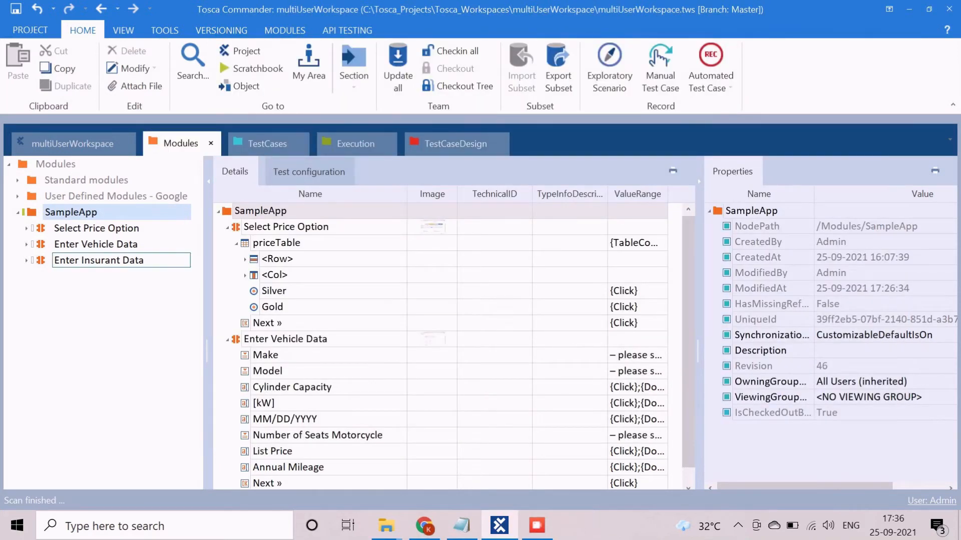
left_click(99, 261)
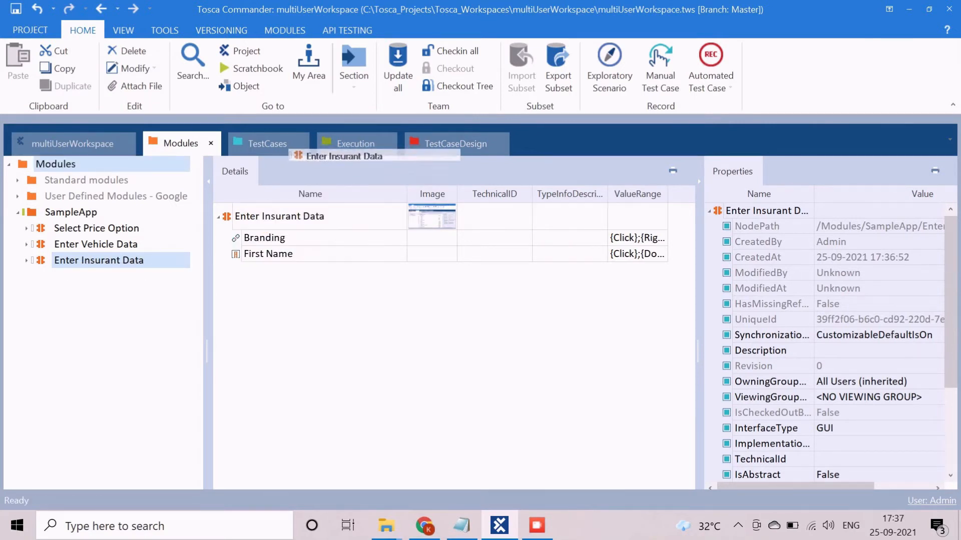
left_click(266, 143)
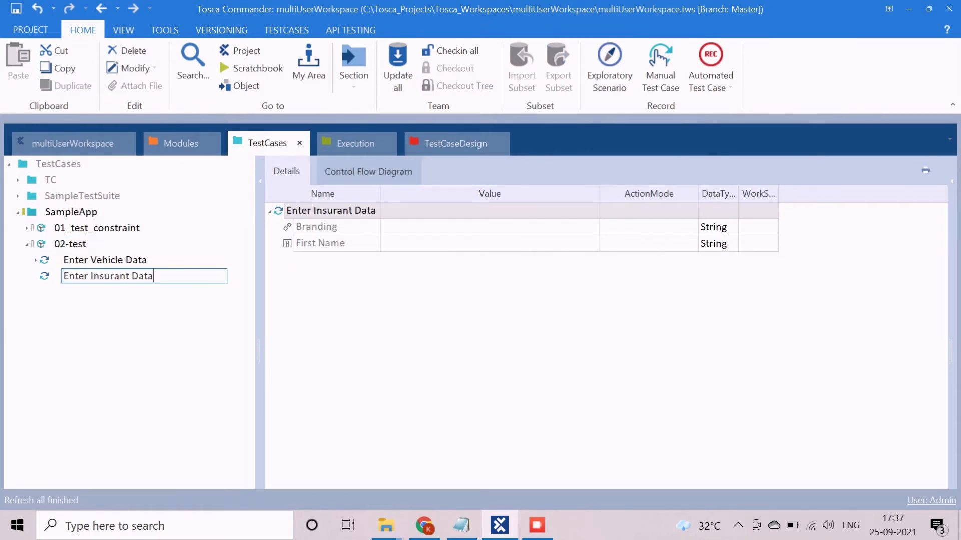
Step: Rename the new step to Verification, keeping Branding and First Name
type("Veri")
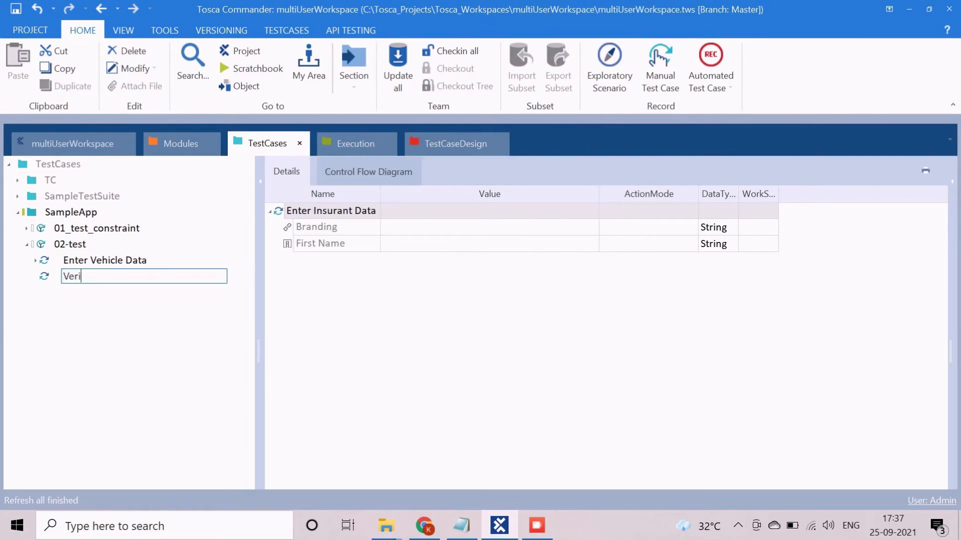
type("fication")
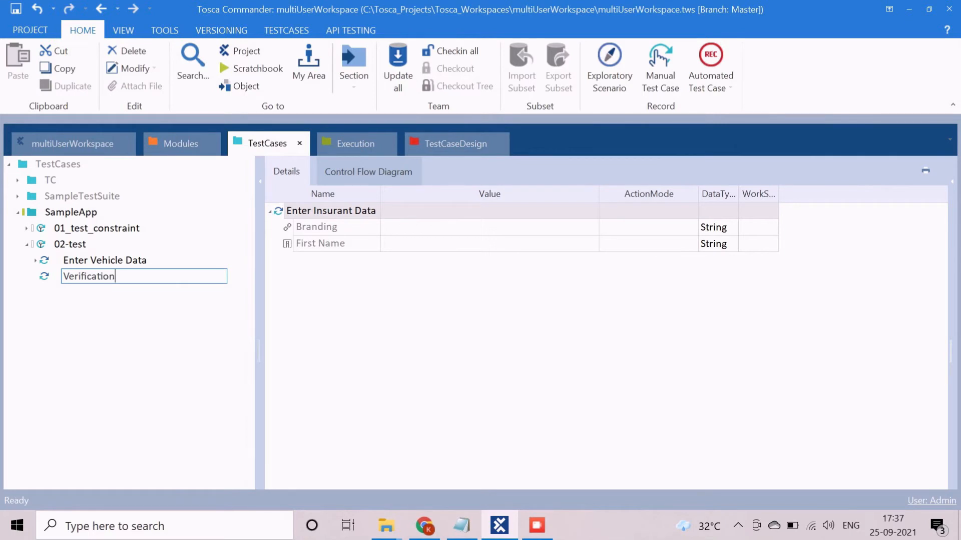
key("Return")
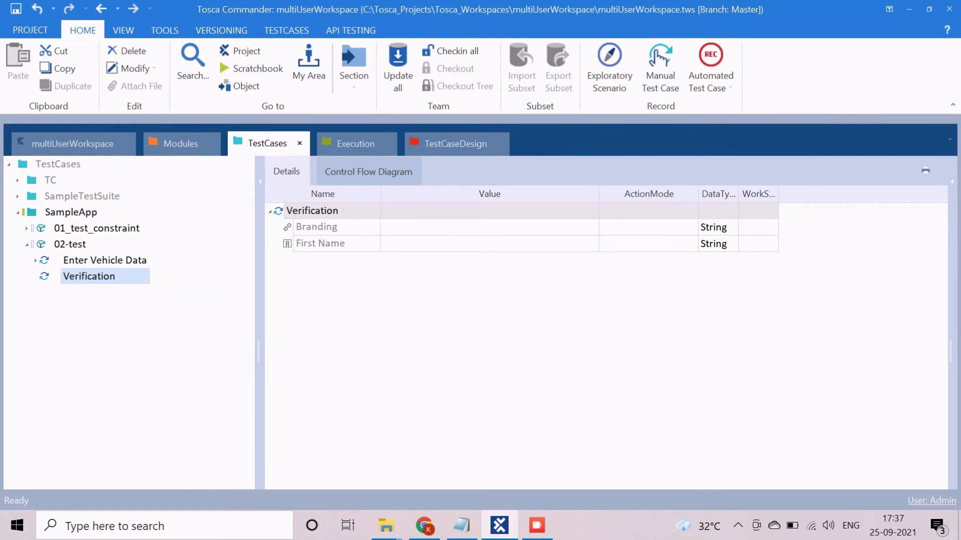
Step: Set First Name to ActionMode Verify and start an Exists == True property check
left_click(321, 243)
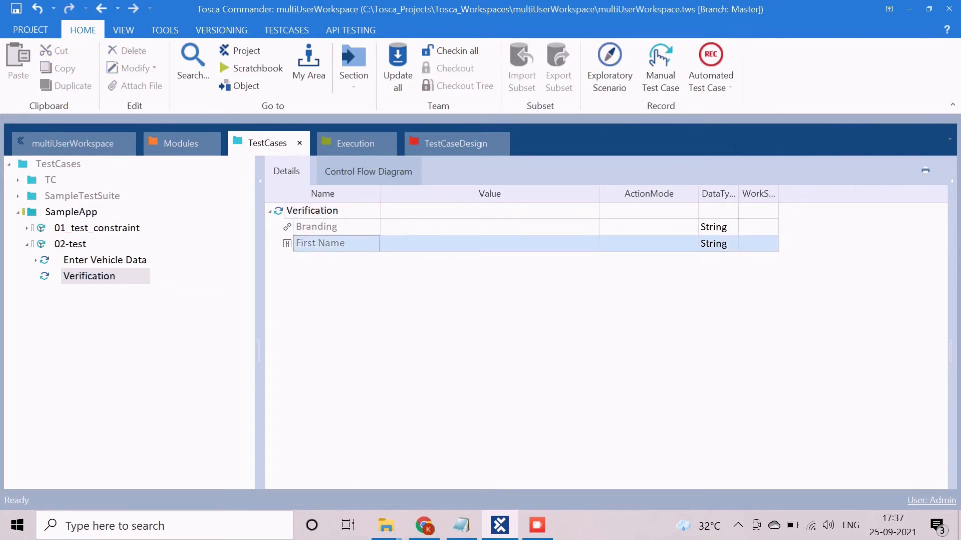
left_click(647, 244)
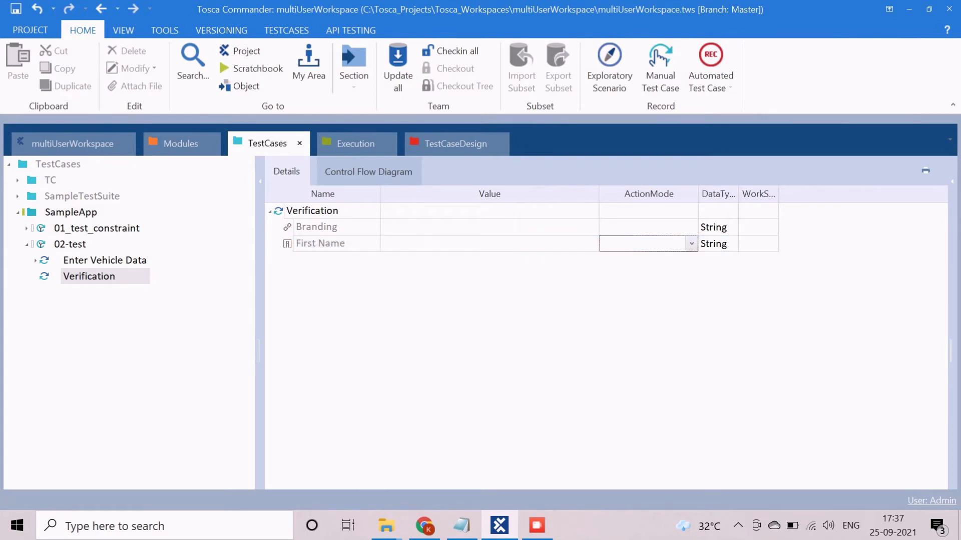
left_click(646, 243)
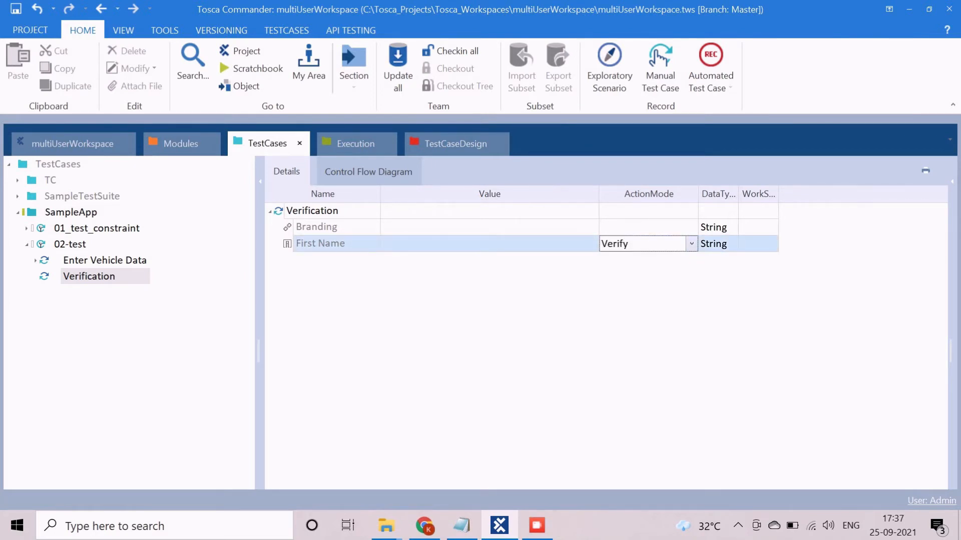
left_click(490, 243)
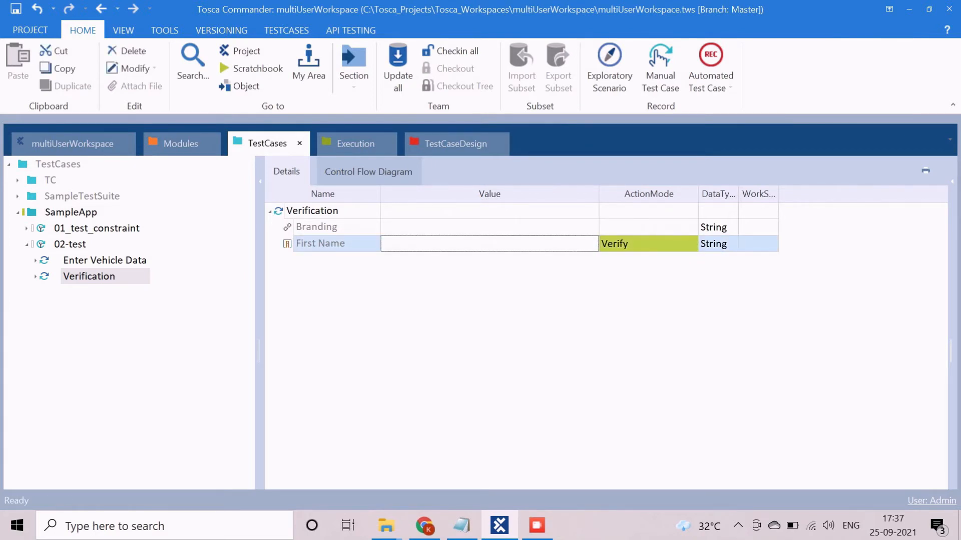
left_click(488, 244)
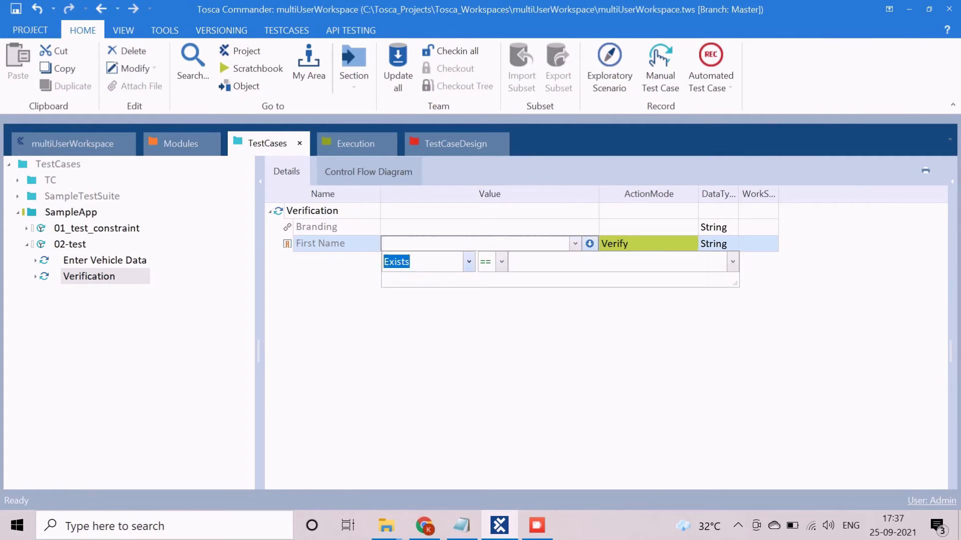
left_click(468, 262)
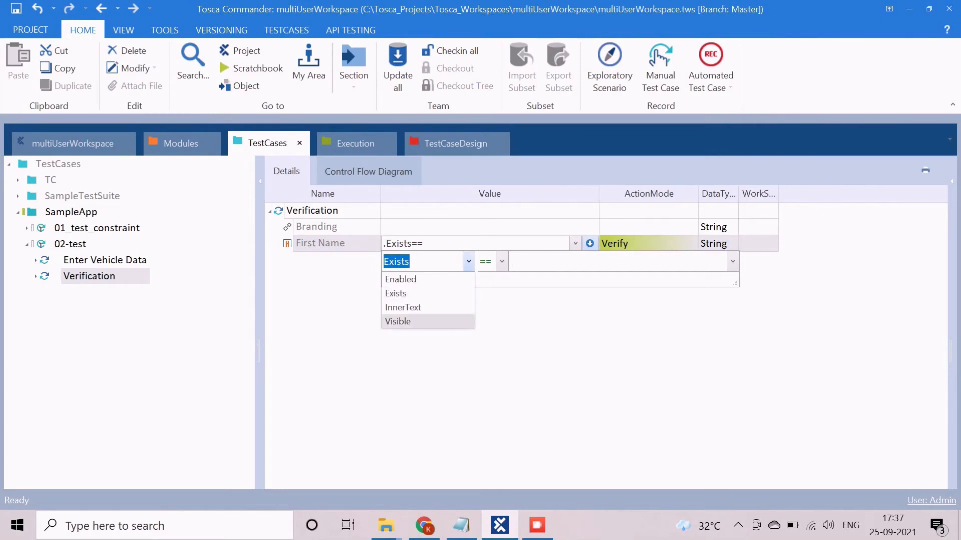
mouse_move(397, 293)
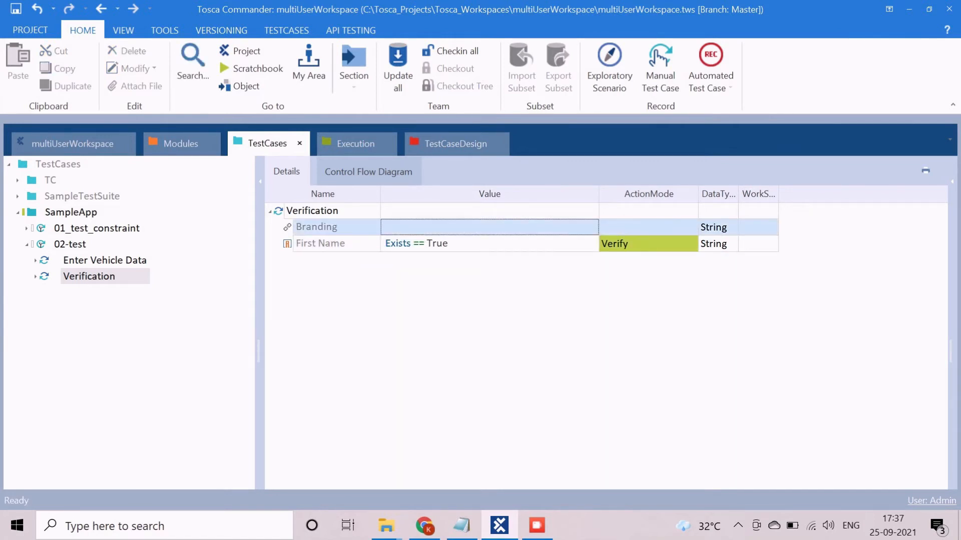
Step: Set Branding to Verify its InnerText, replacing version 1.0.1 with {XB[BufferVersion]}
left_click(691, 227)
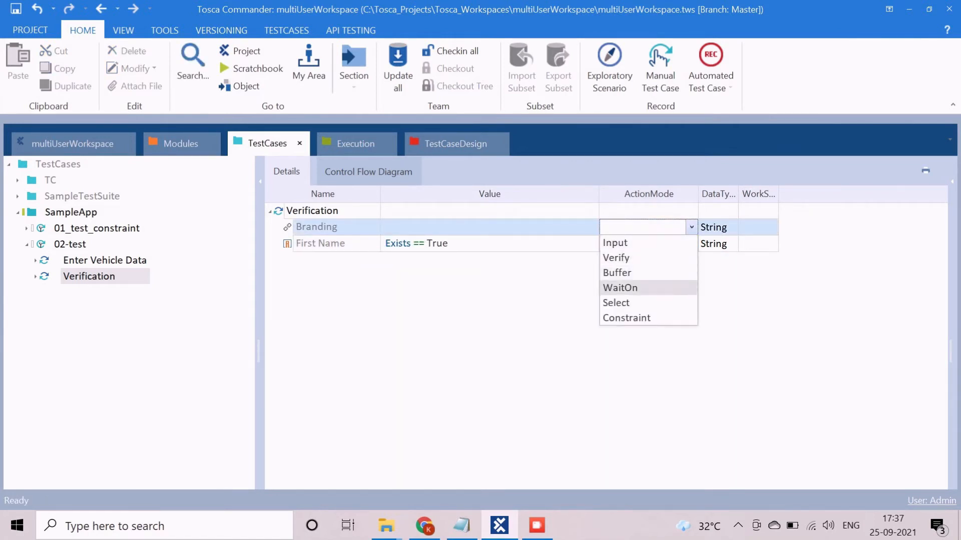
left_click(615, 257)
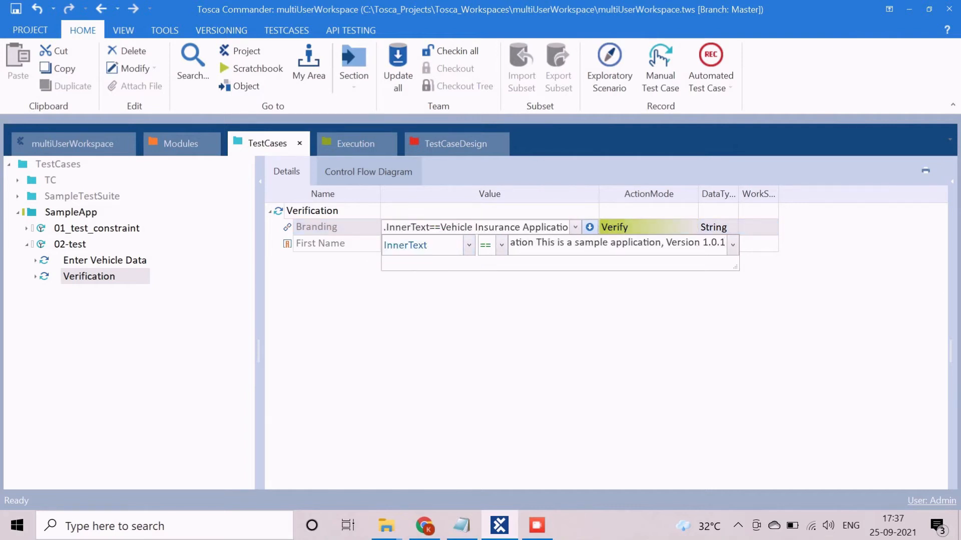
double_click(712, 242)
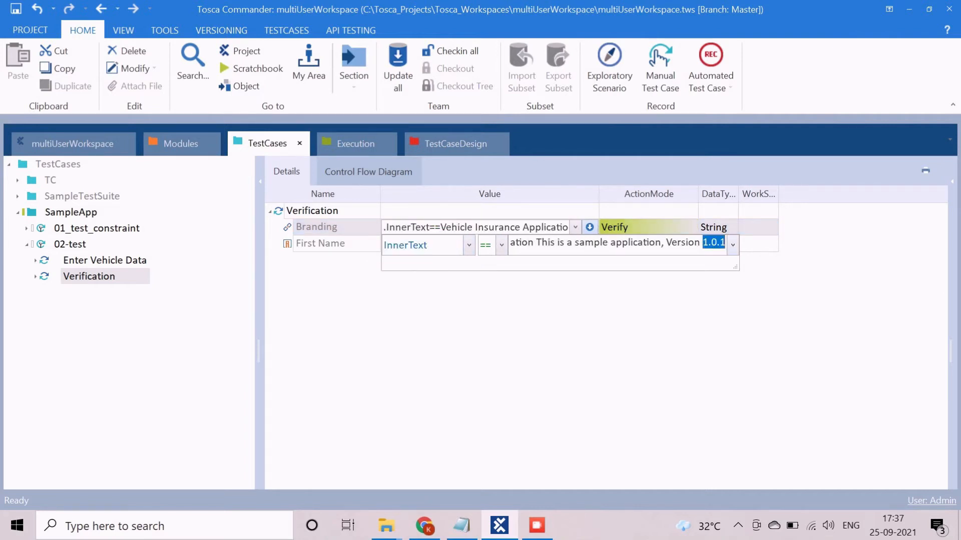
type("{")
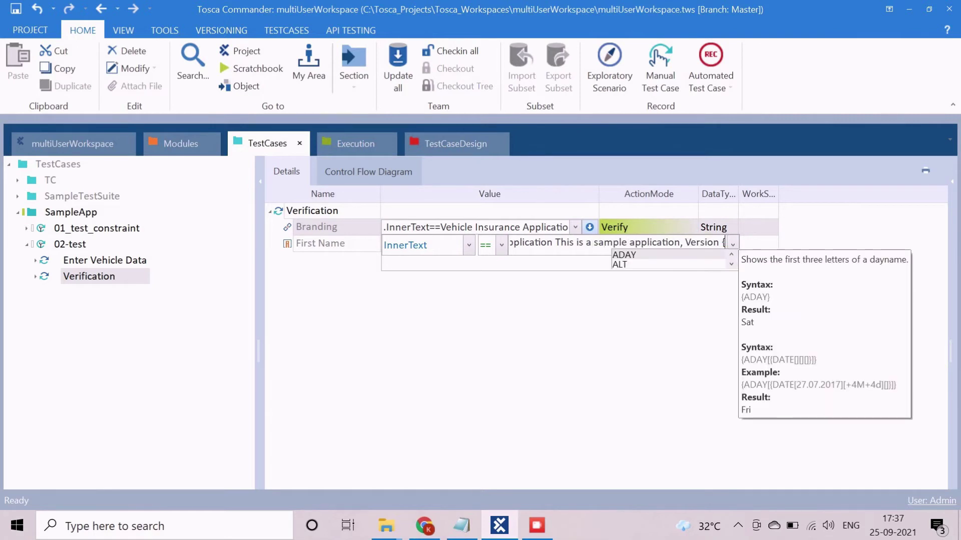
type("{XB")
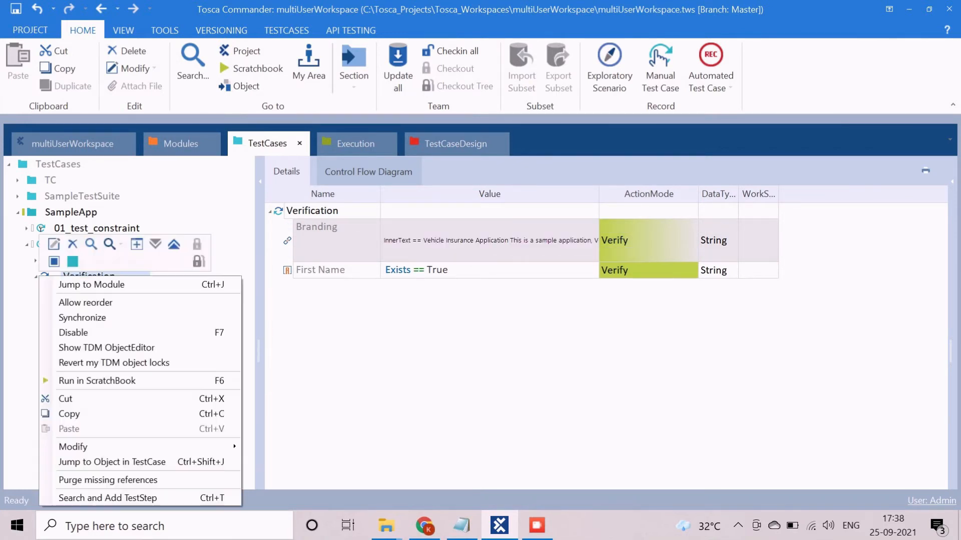
Step: Run Verification in ScratchBook and read the passed Branding and First Name checks
left_click(96, 380)
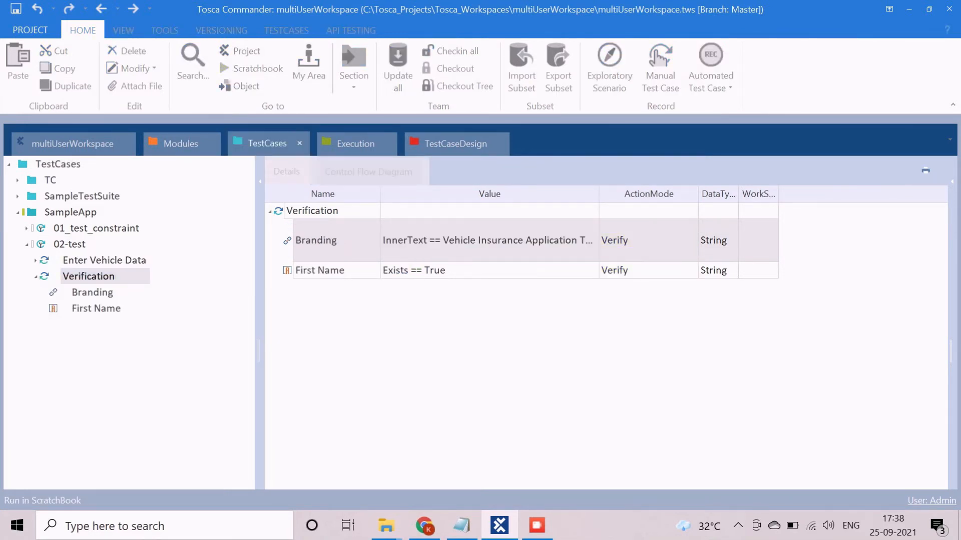
left_click(425, 526)
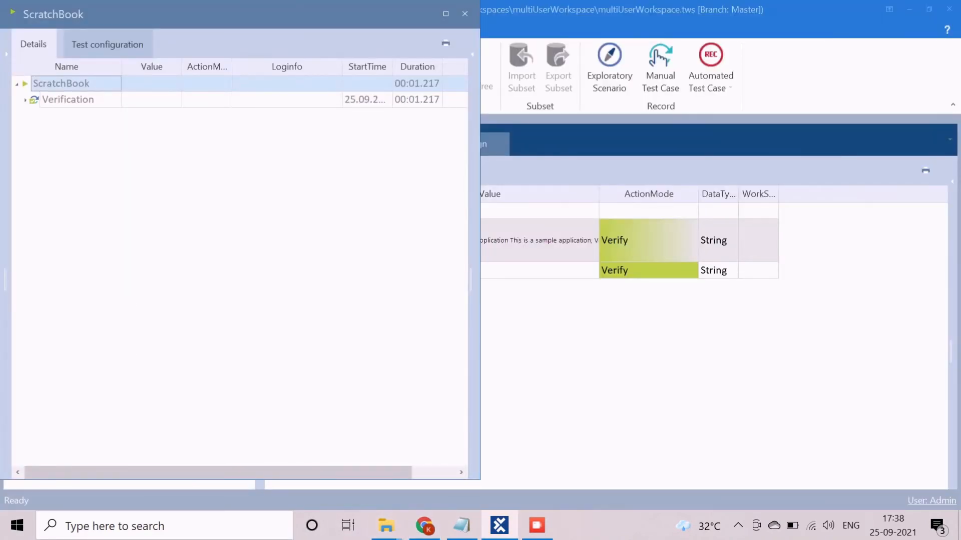
left_click(26, 99)
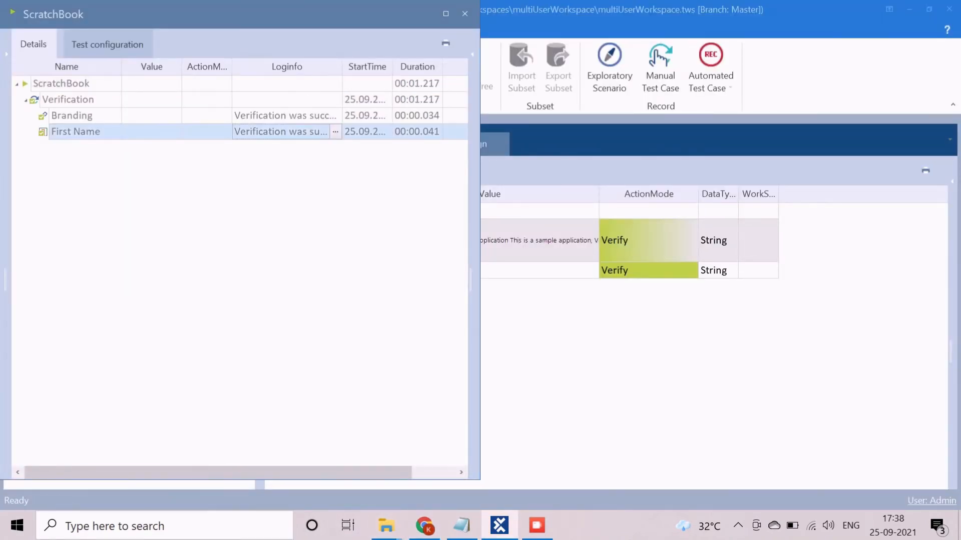
left_click(335, 131)
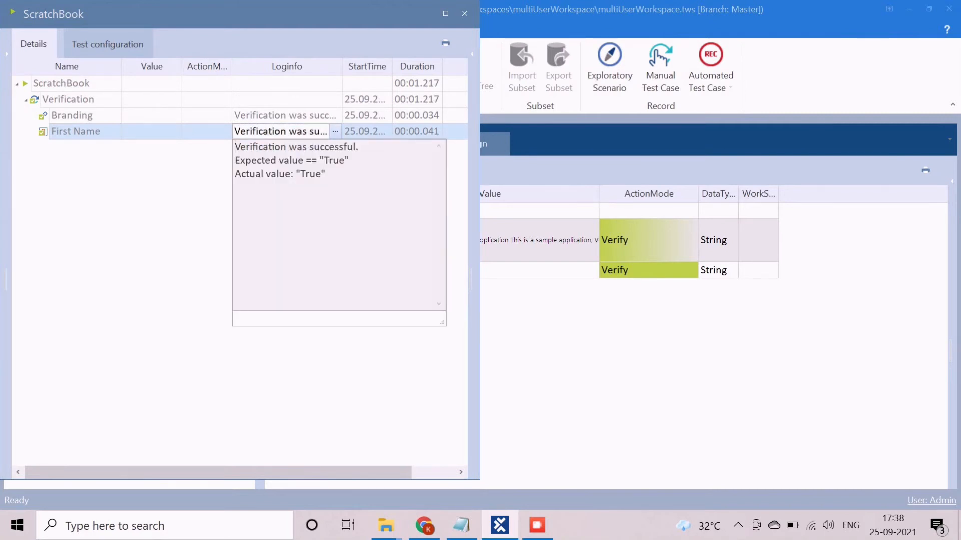
left_click(72, 115)
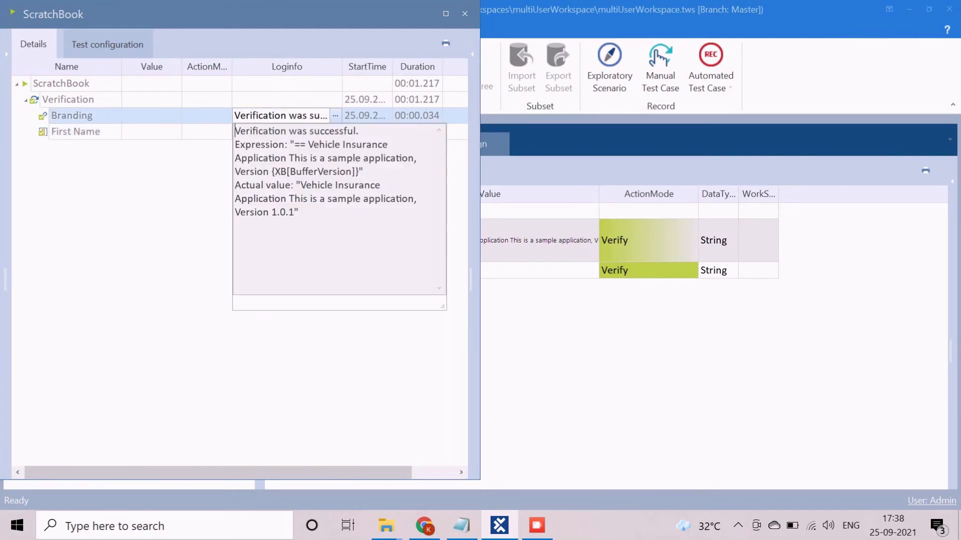
left_click_drag(325, 144, 363, 171)
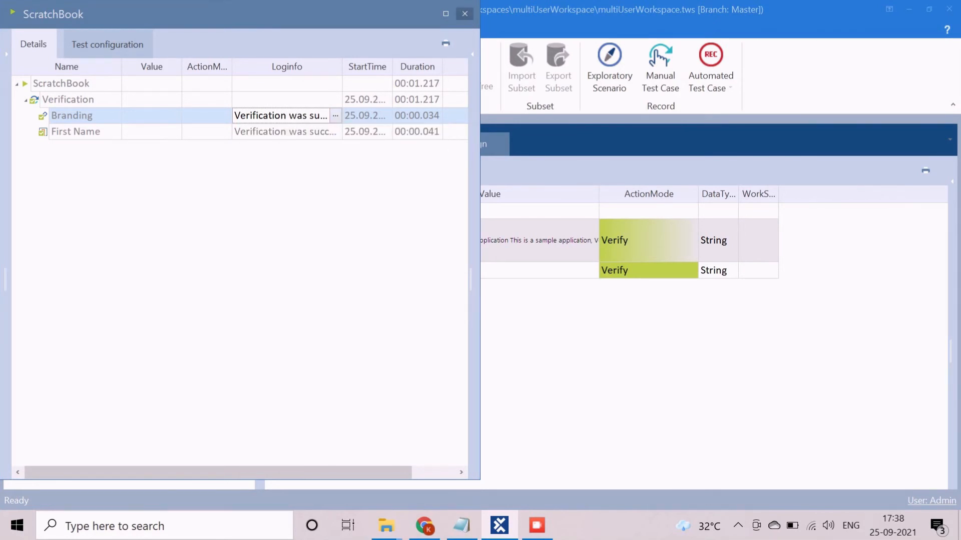
Step: Close ScratchBook and show bufferGold and BufferVersion 1.0.1 in the Buffer Viewer
left_click(464, 13)
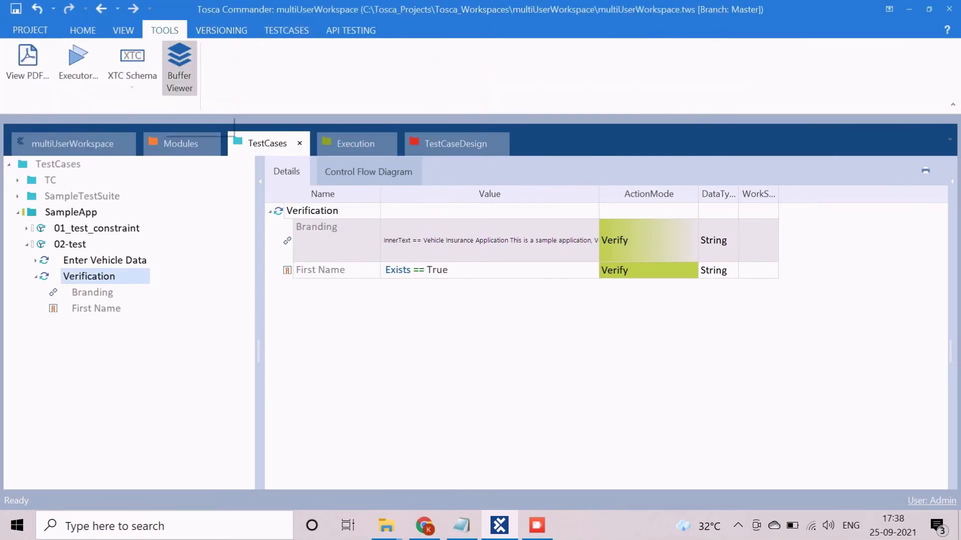
left_click(179, 68)
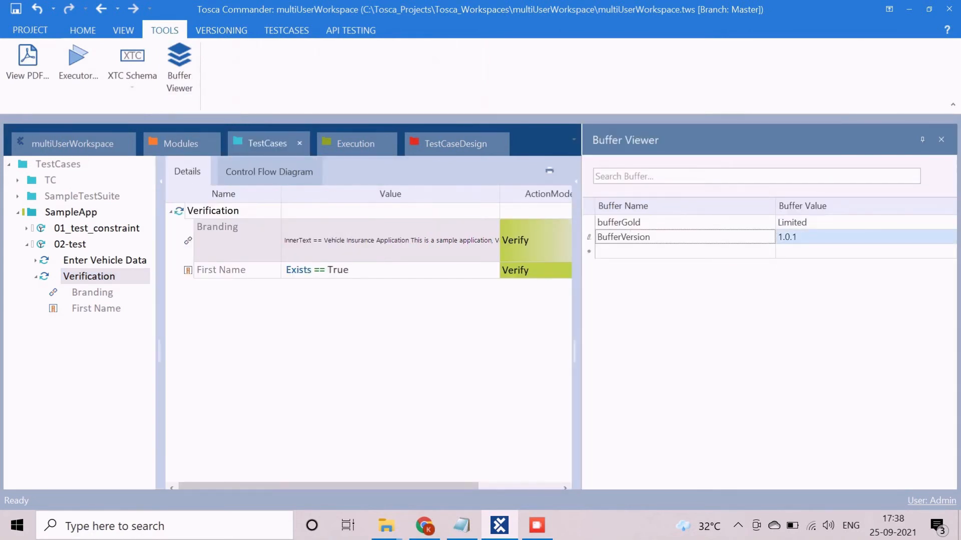
Step: Show the Select Price Option page in Chrome, then select the SampleApp modules folder
left_click(623, 236)
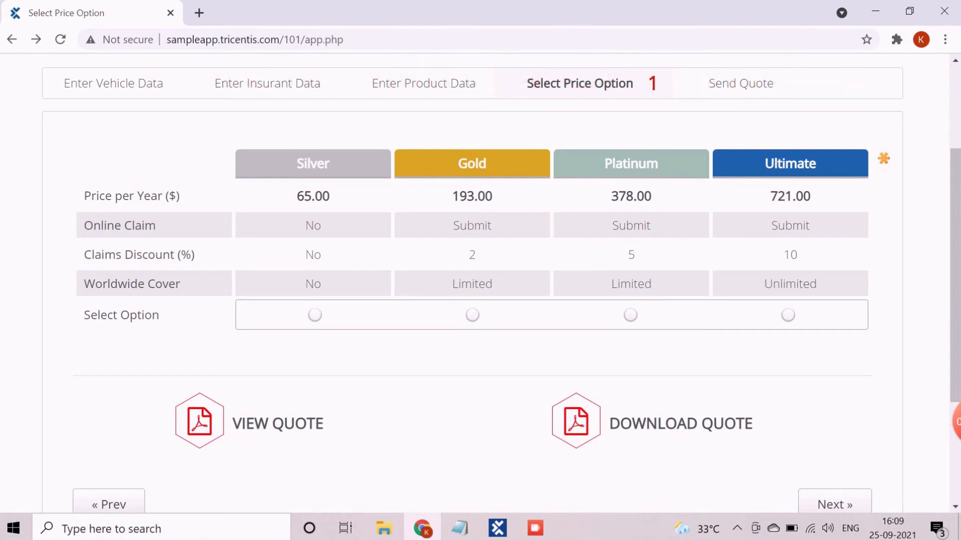
double_click(131, 283)
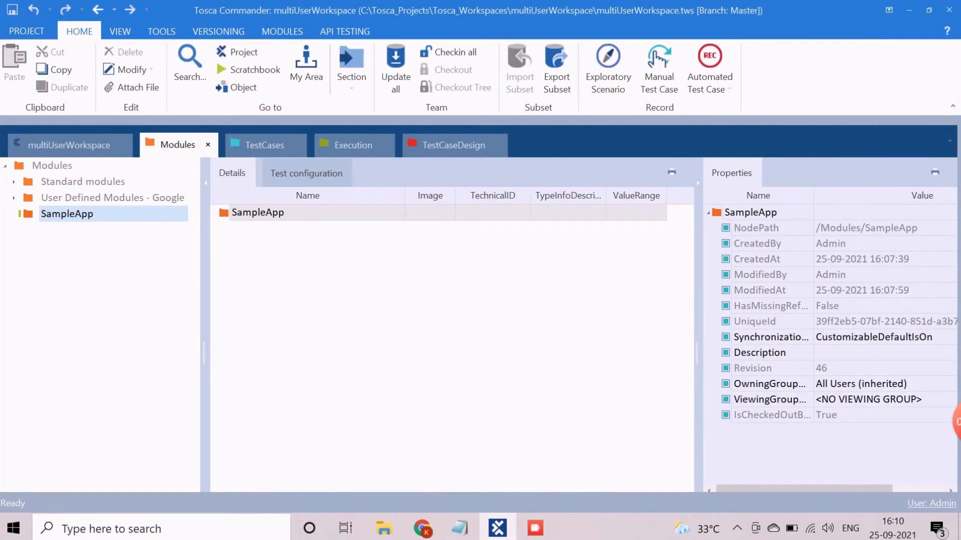
Step: Scan the Select Price Option page into SampleApp with priceTable selected and finish the screen
right_click(67, 213)
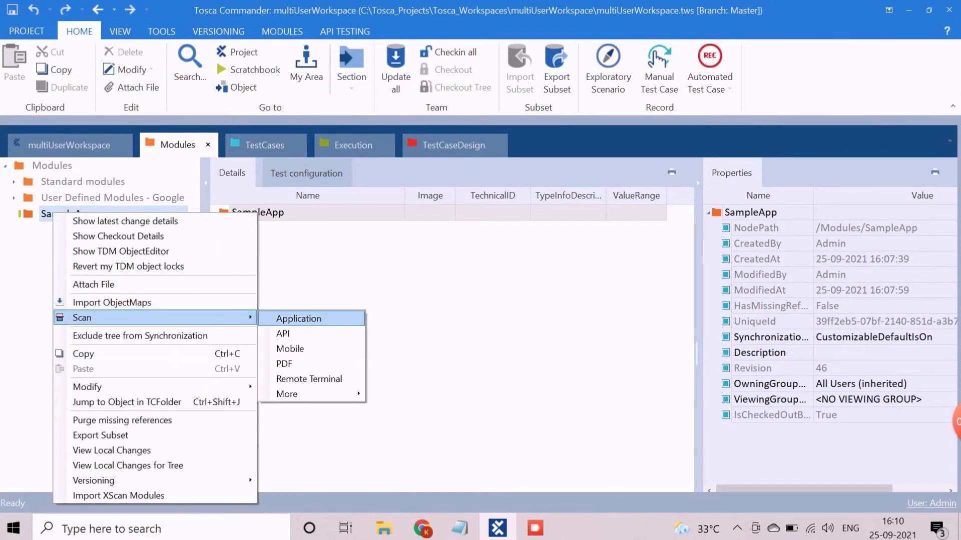
left_click(298, 319)
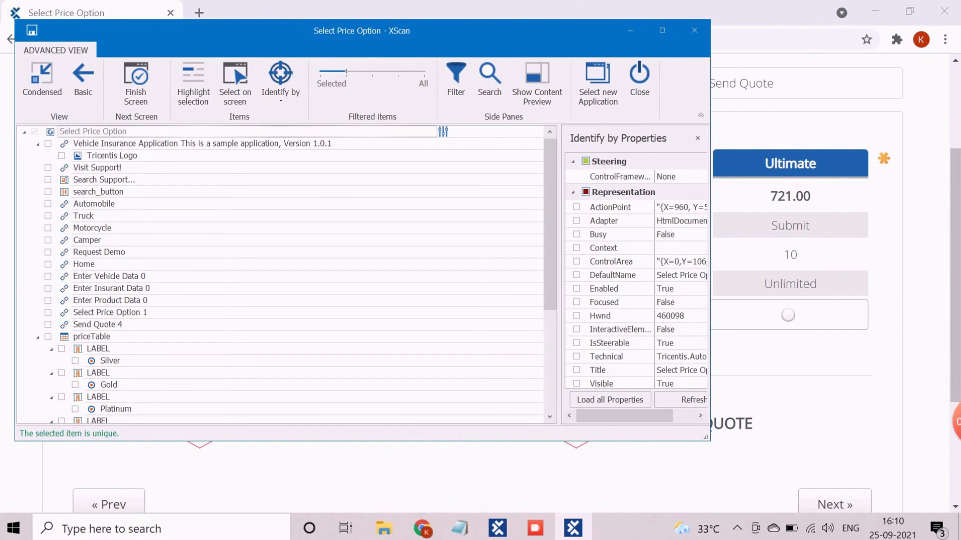
left_click(92, 336)
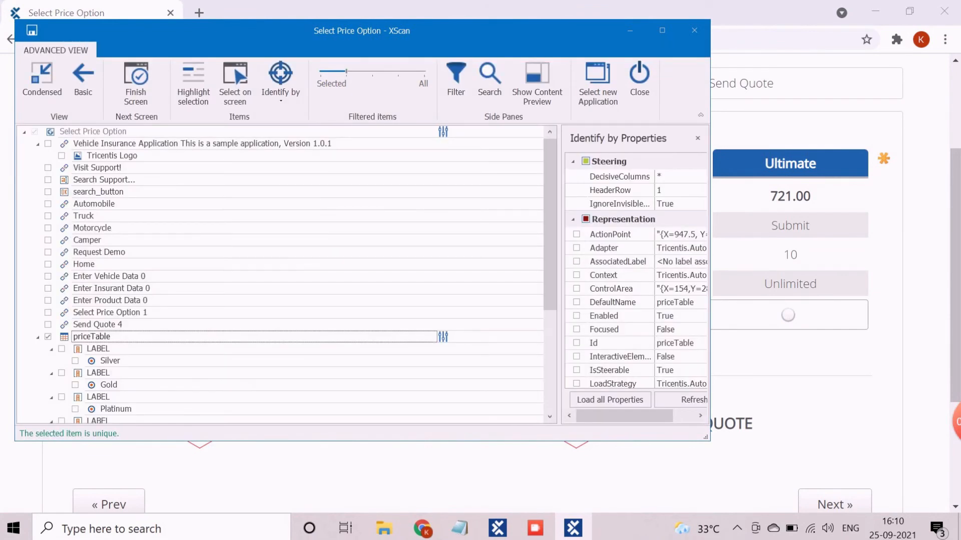
left_click(37, 336)
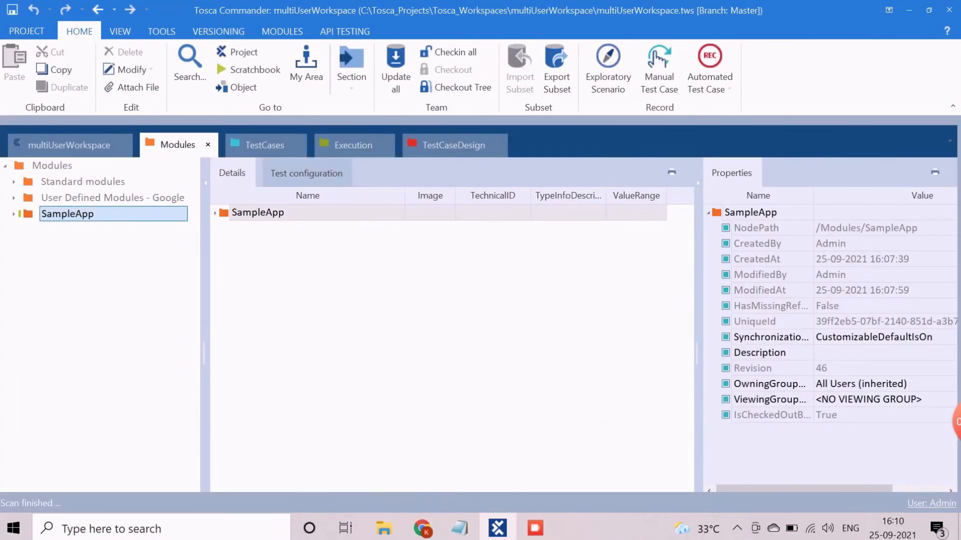
Step: Create test case 01_test_constrain under SampleApp and add the Select Price Option module to it
left_click(264, 145)
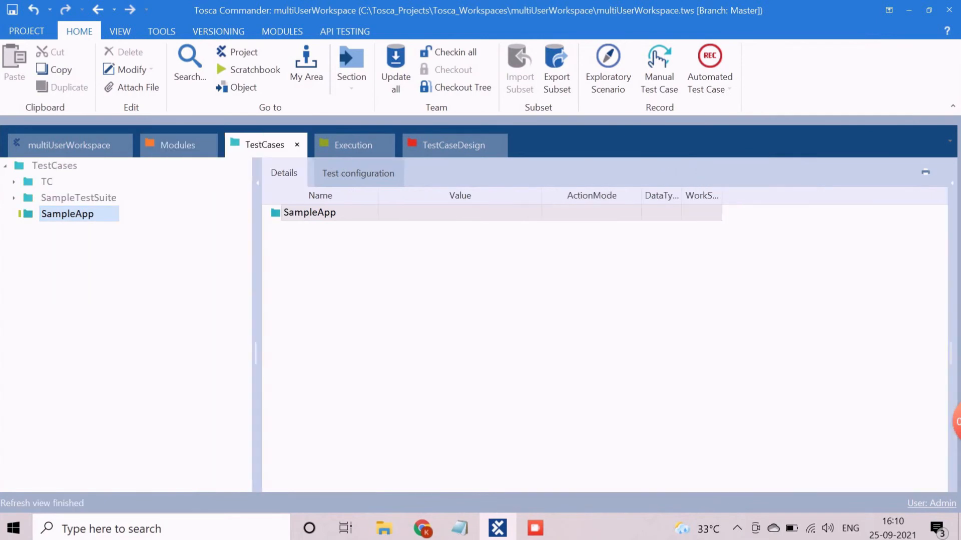
right_click(67, 213)
type("t")
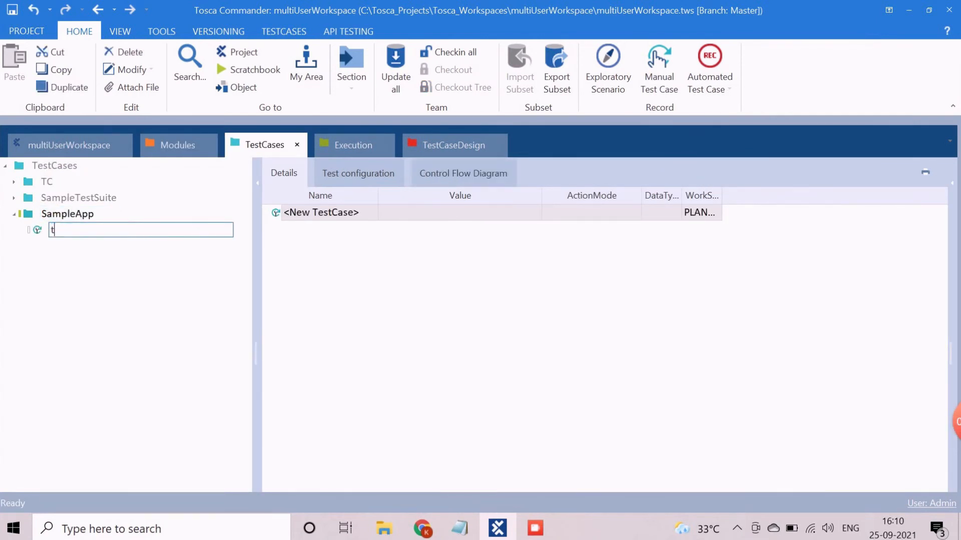
type("est")
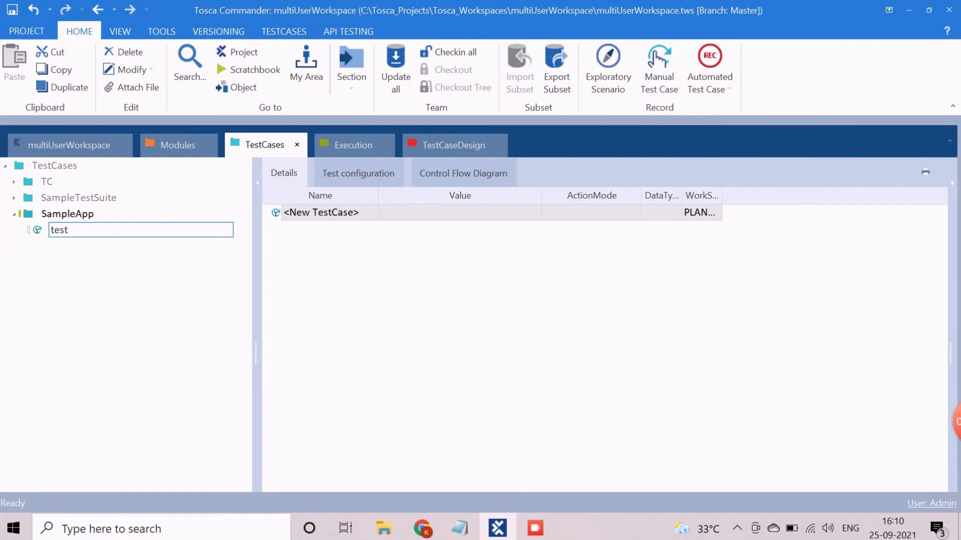
type("01")
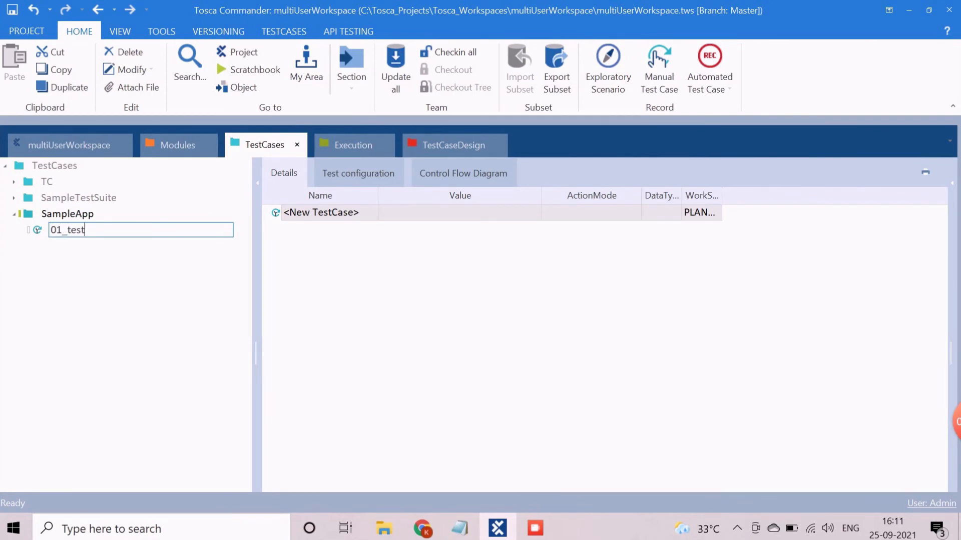
type("_cont")
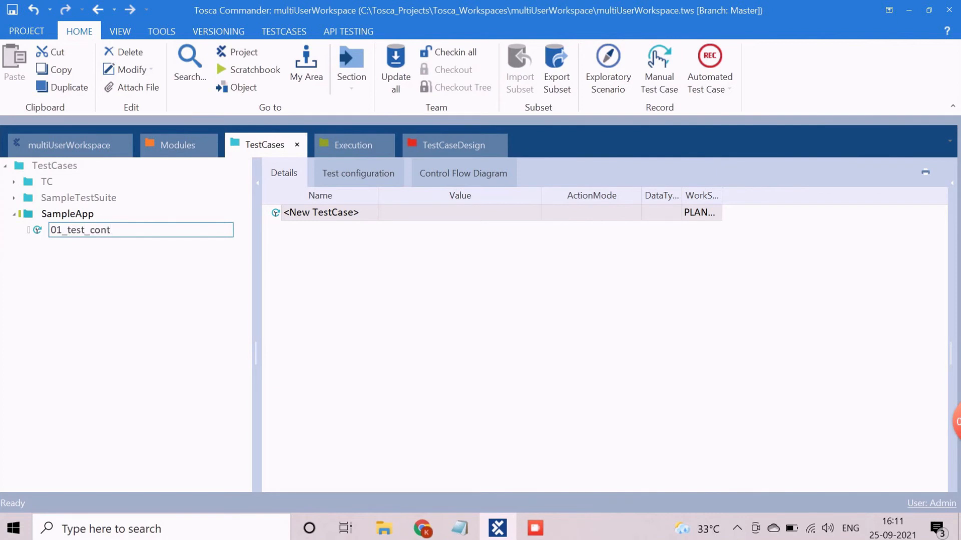
type("strain")
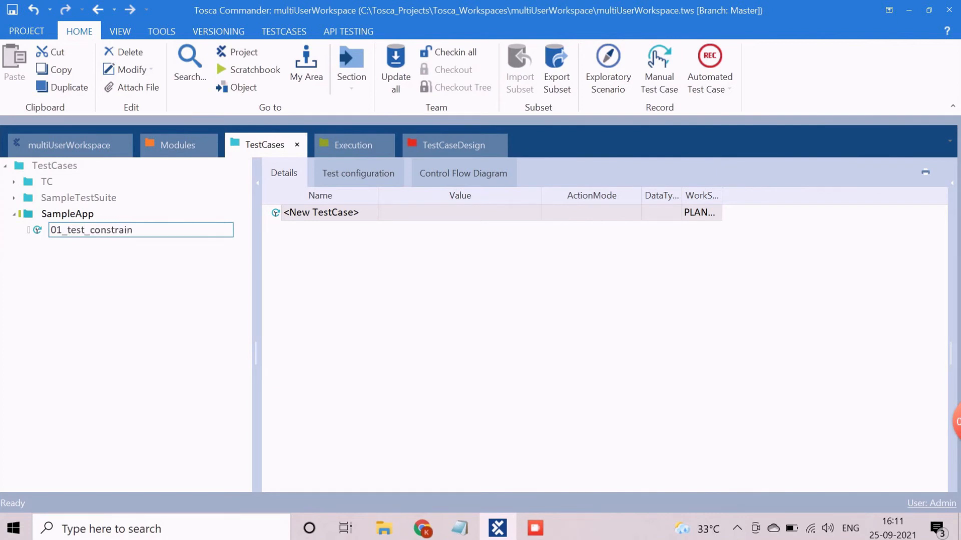
key("Return")
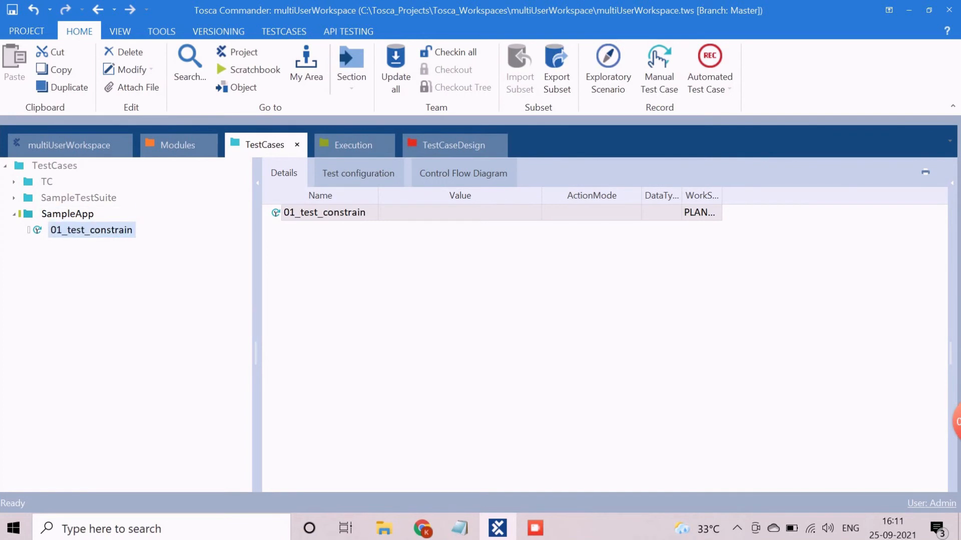
left_click(178, 145)
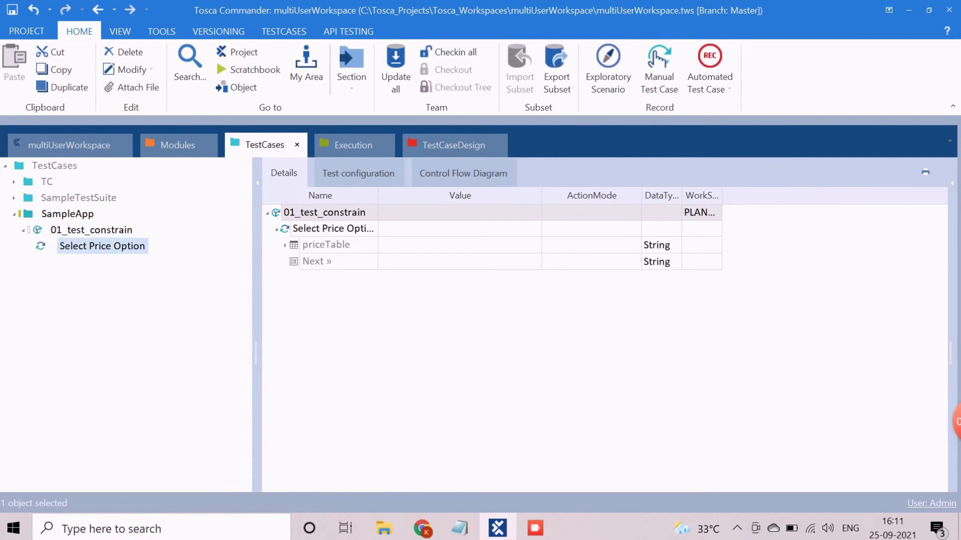
Step: Expand priceTable in the step and check the Worldwide Cover row in the browser
left_click(102, 247)
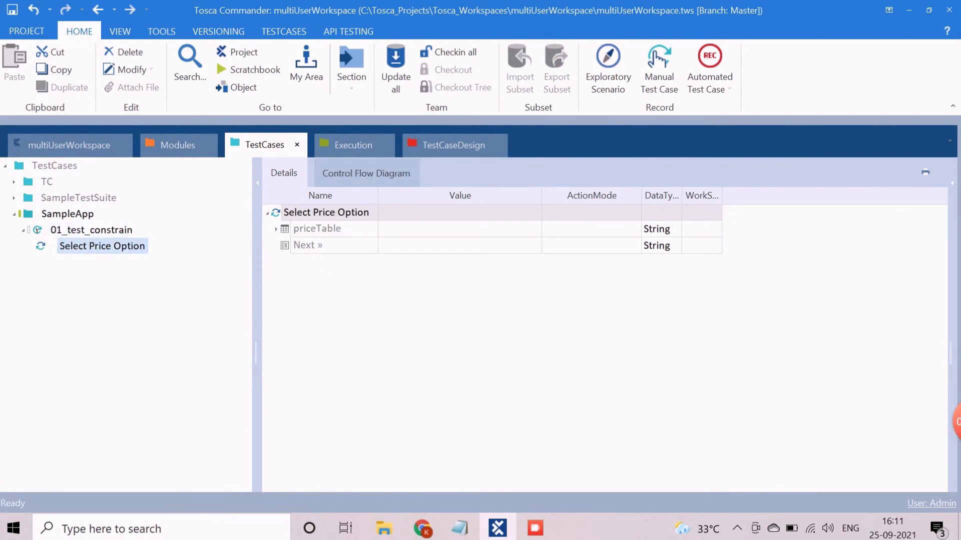
left_click(422, 528)
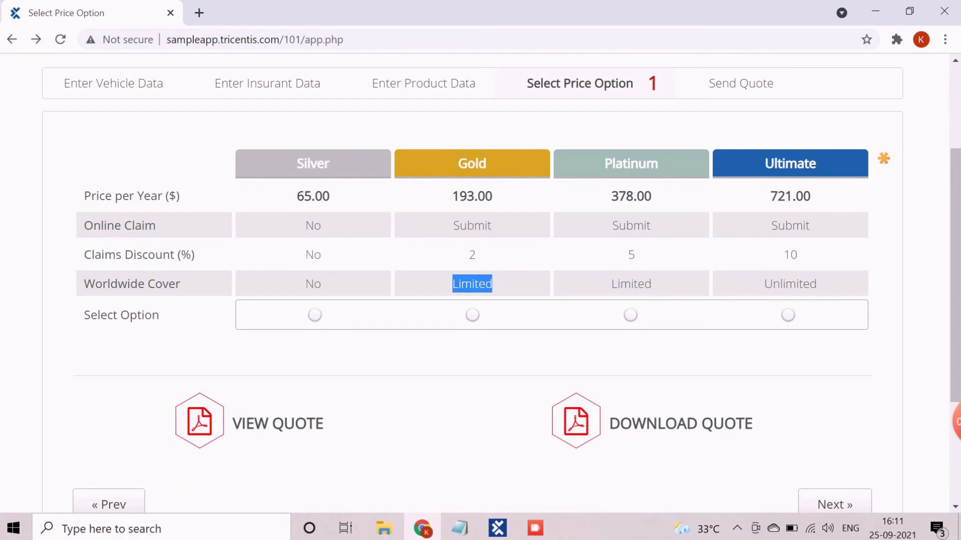
left_click(496, 529)
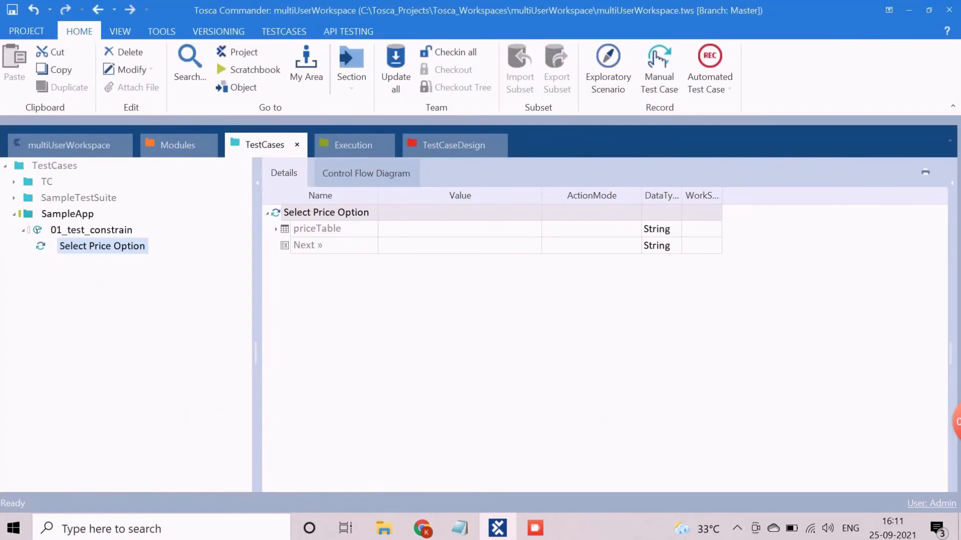
left_click(276, 228)
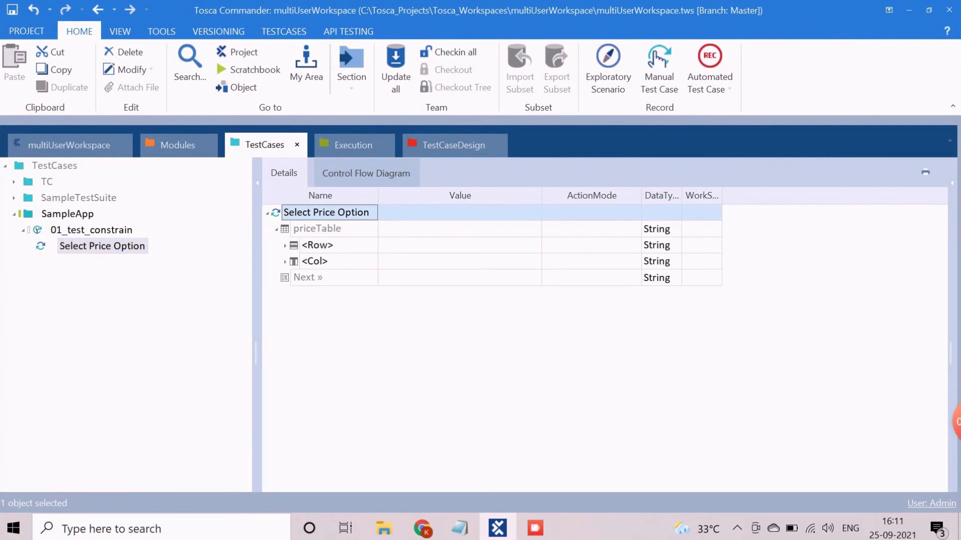
left_click(286, 245)
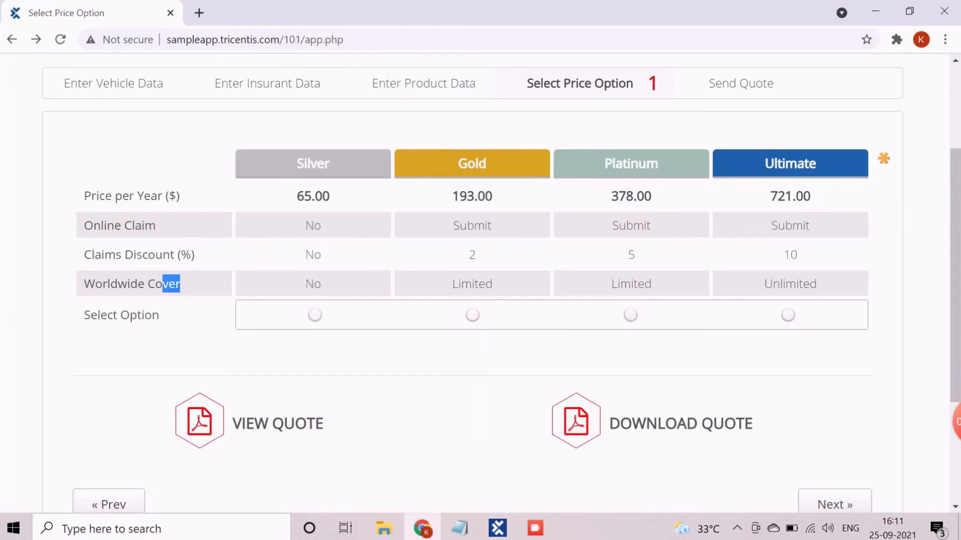
left_click(498, 529)
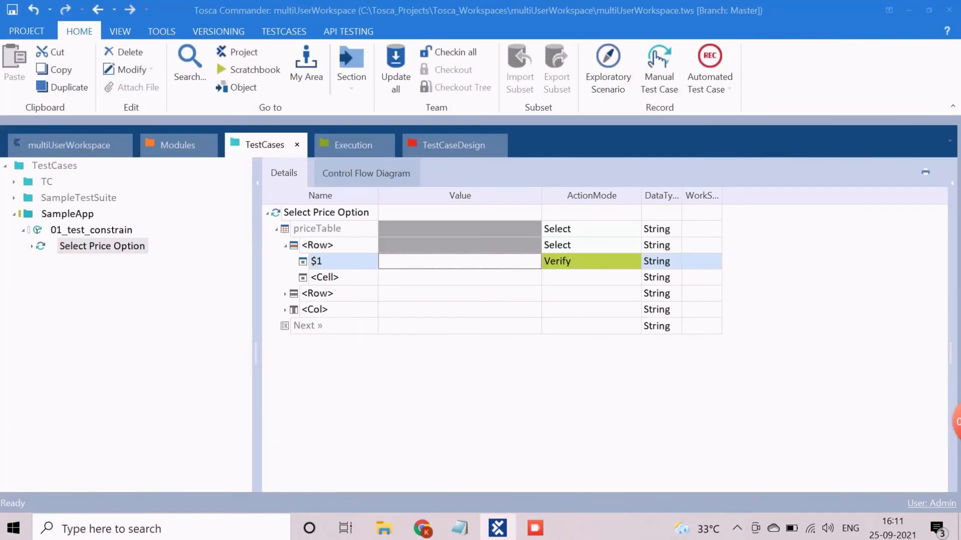
Step: Set the row's $1 cell to value Worldwide Cover with ActionMode Constraint
type("Worldwide Cover")
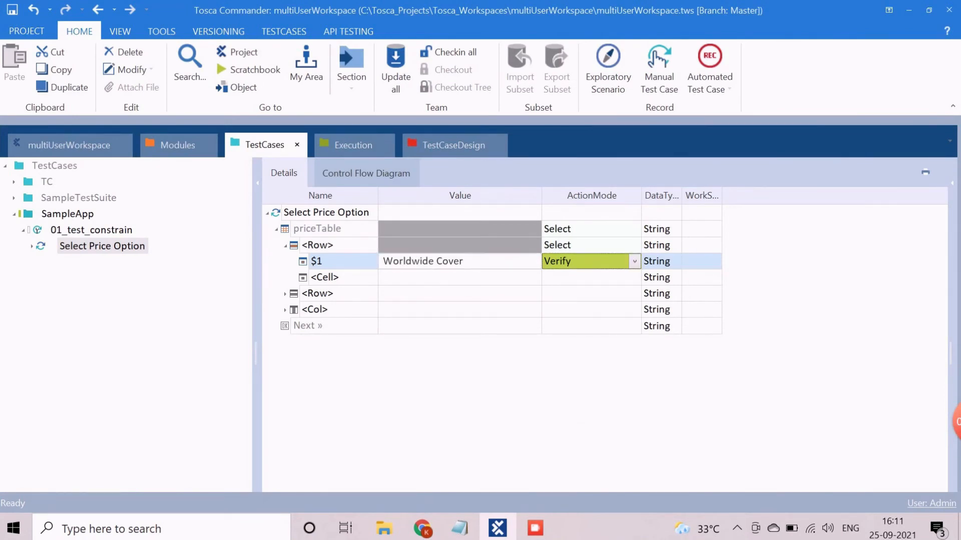
left_click(591, 261)
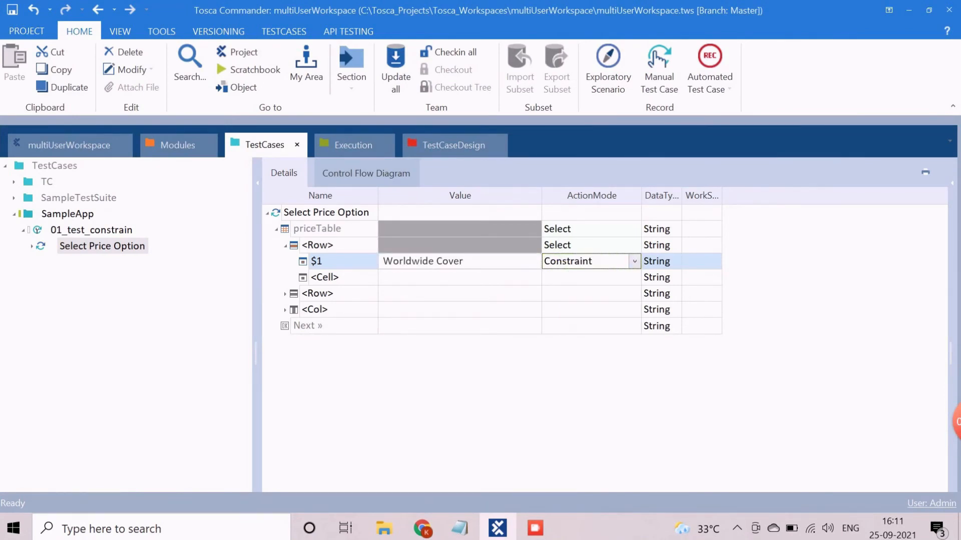
left_click(315, 261)
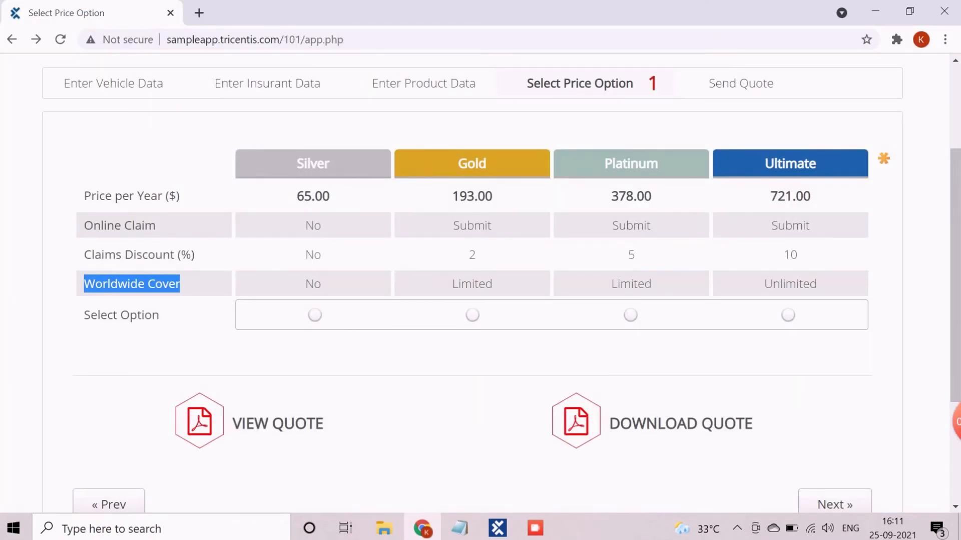
Step: Add the Gold cell with ActionMode Buffer and value bufferGold
left_click(497, 528)
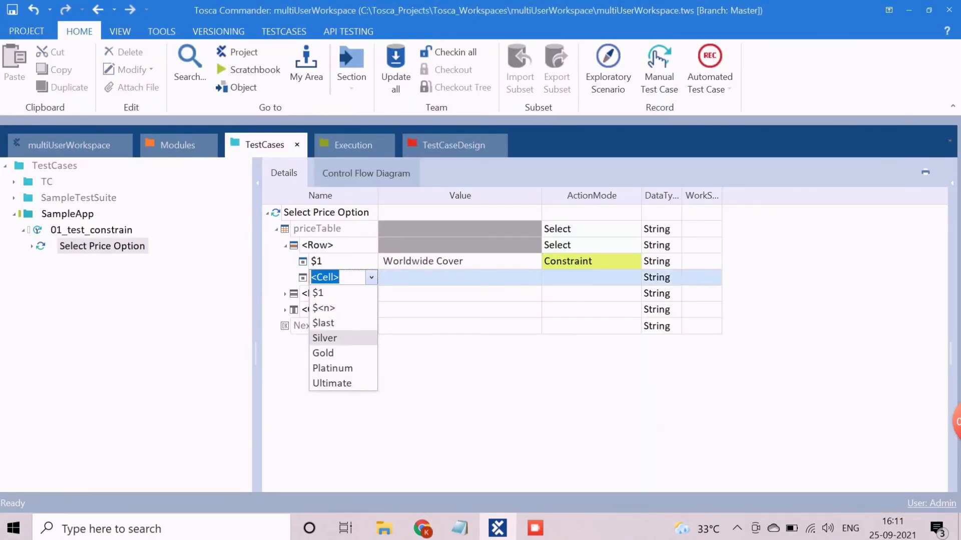
left_click(323, 353)
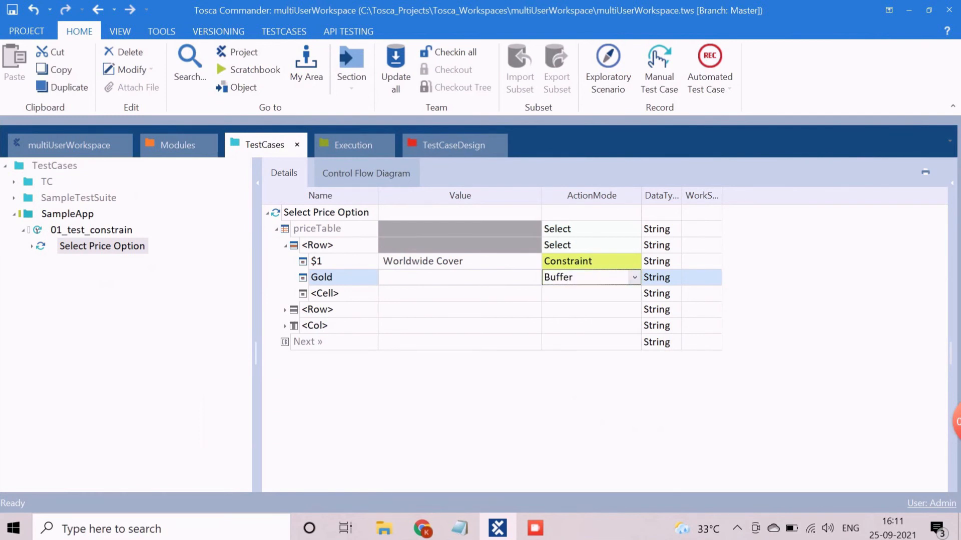
double_click(459, 278)
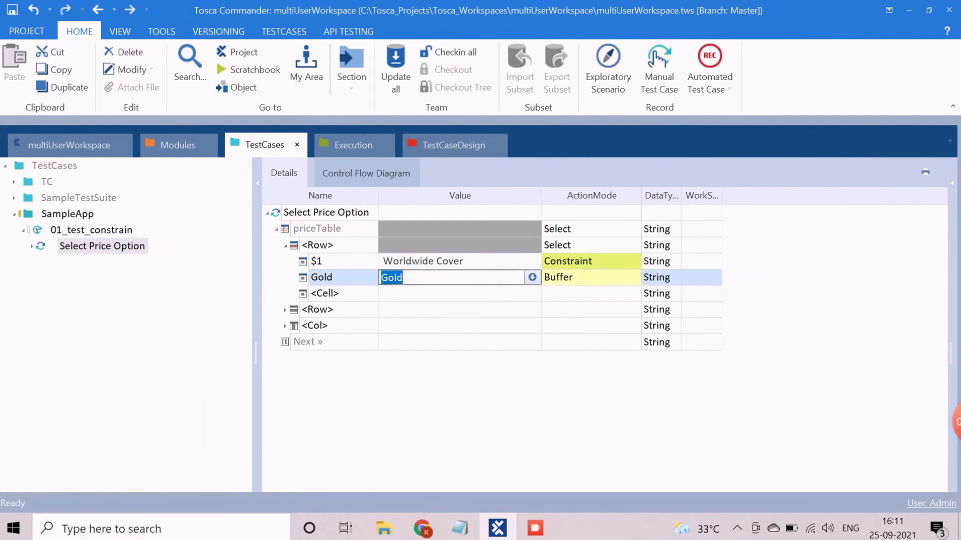
type("buffe")
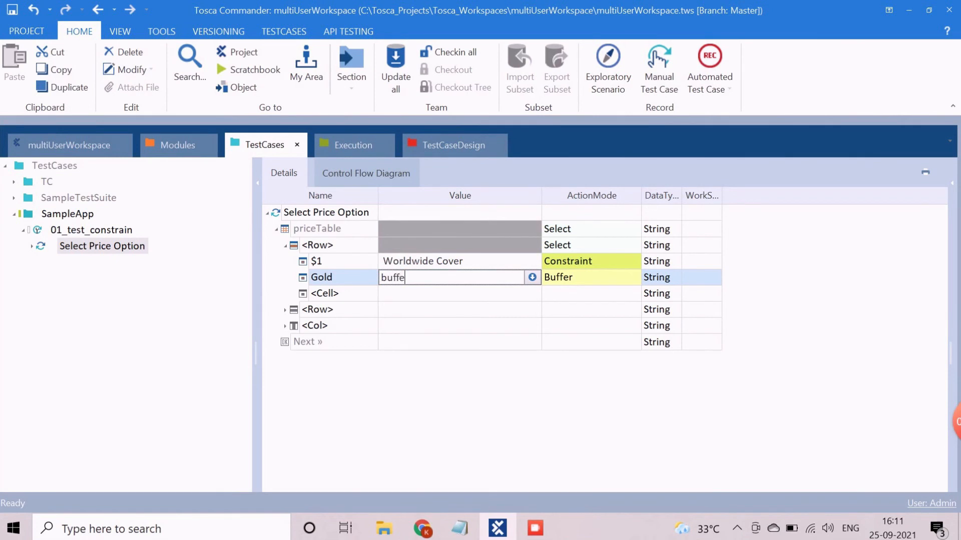
type("rGold")
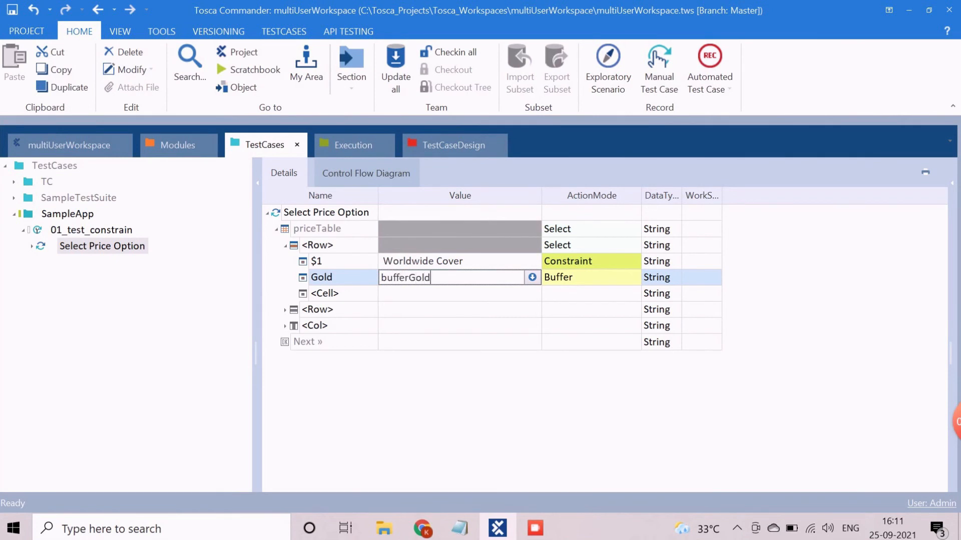
left_click(96, 230)
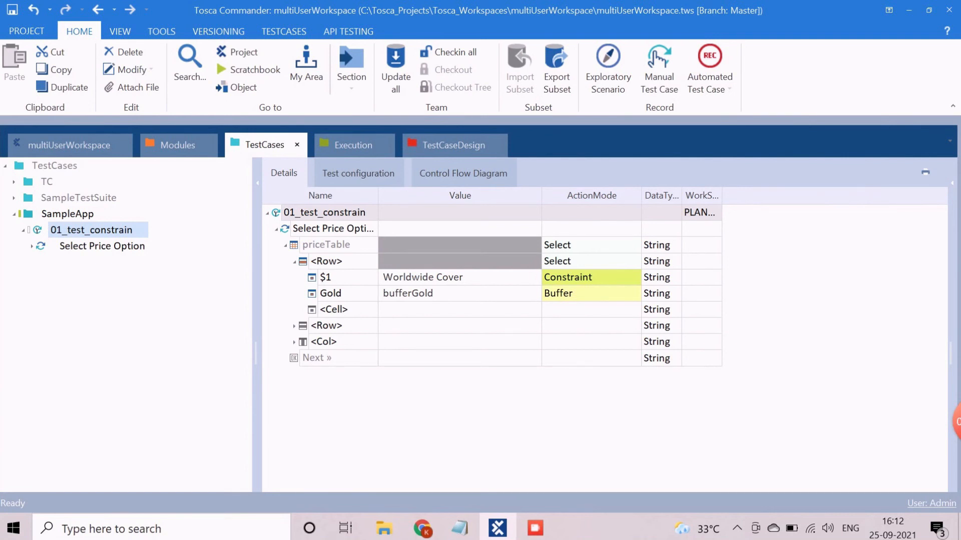
Step: Run 01_test_constrain in ScratchBook and expand results to the Gold buffer entry
right_click(90, 230)
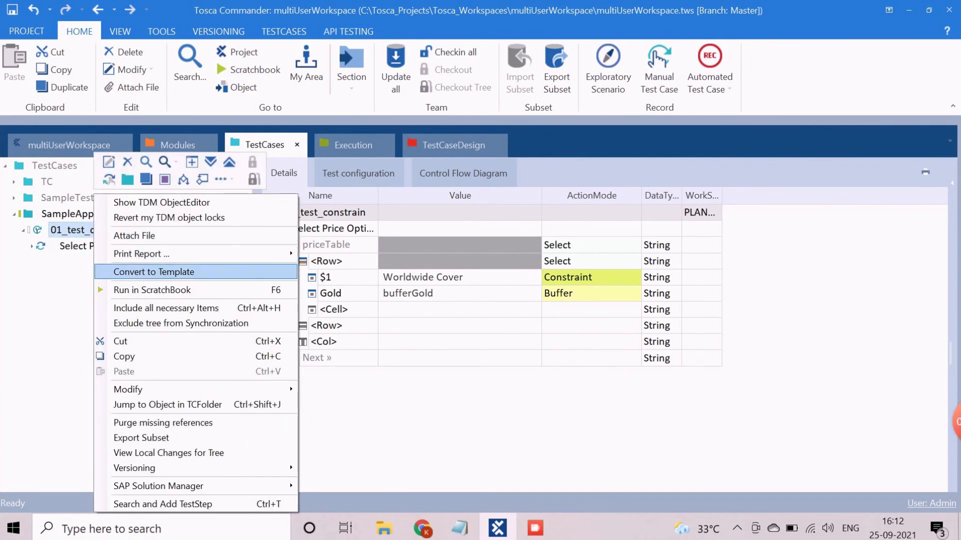
left_click(152, 291)
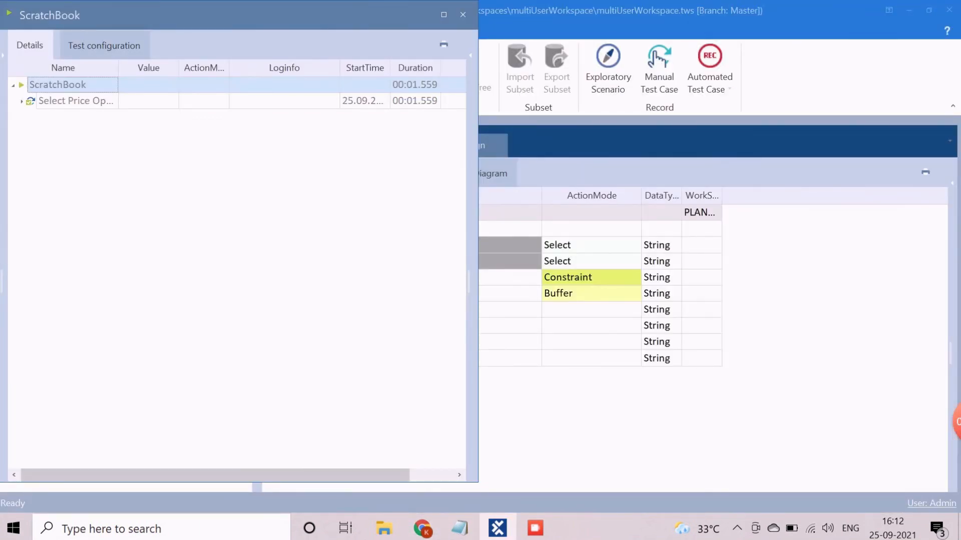
left_click(21, 100)
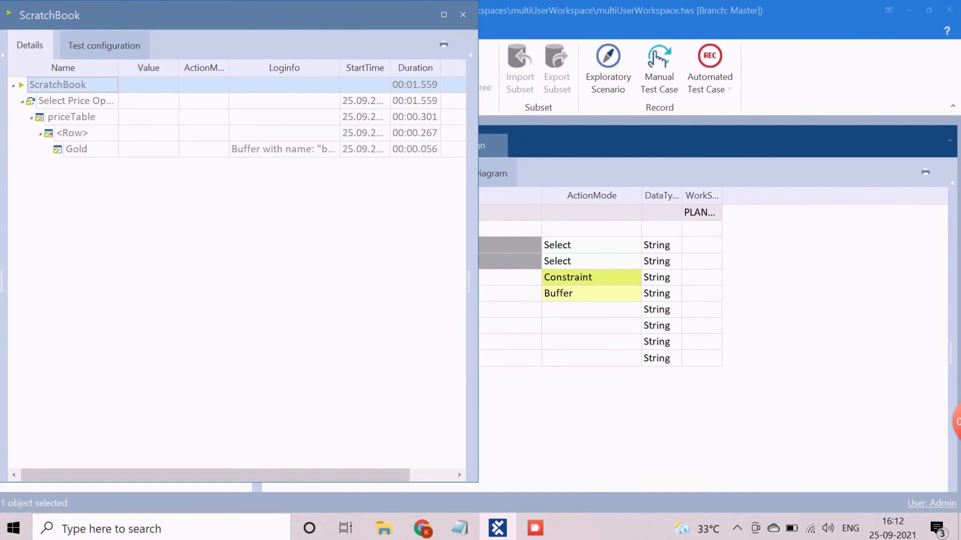